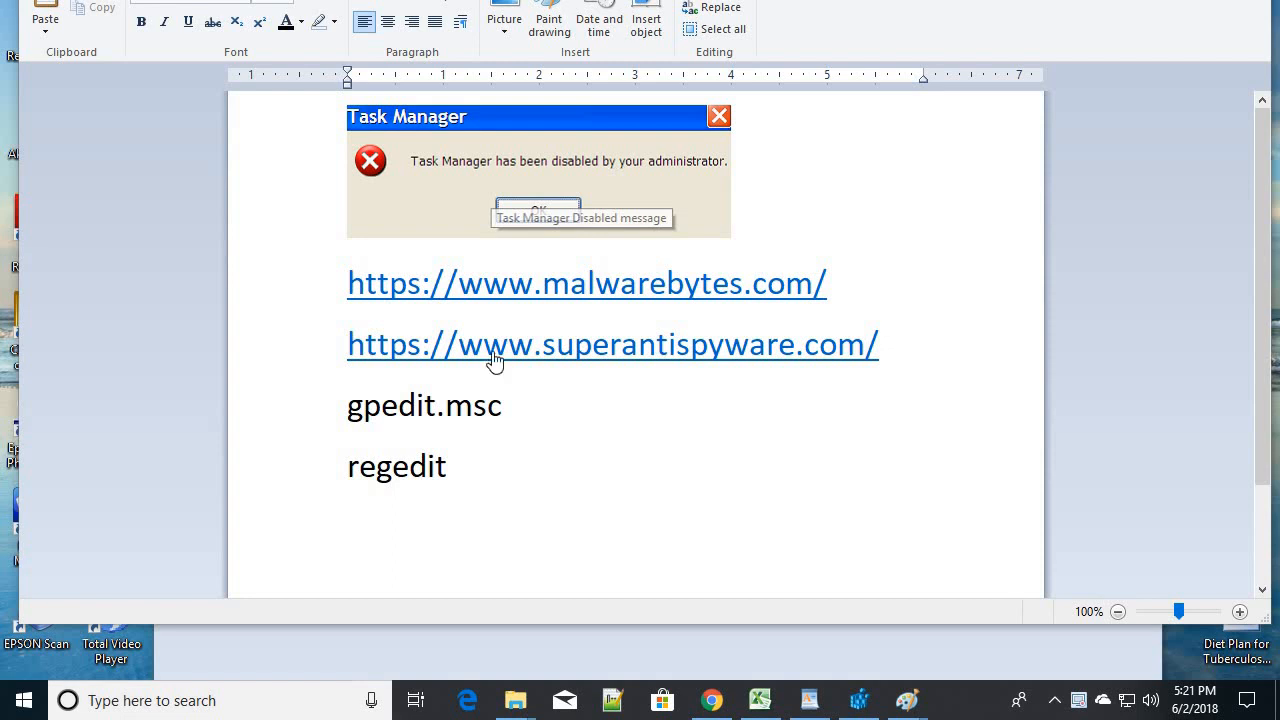
mouse_move(412, 170)
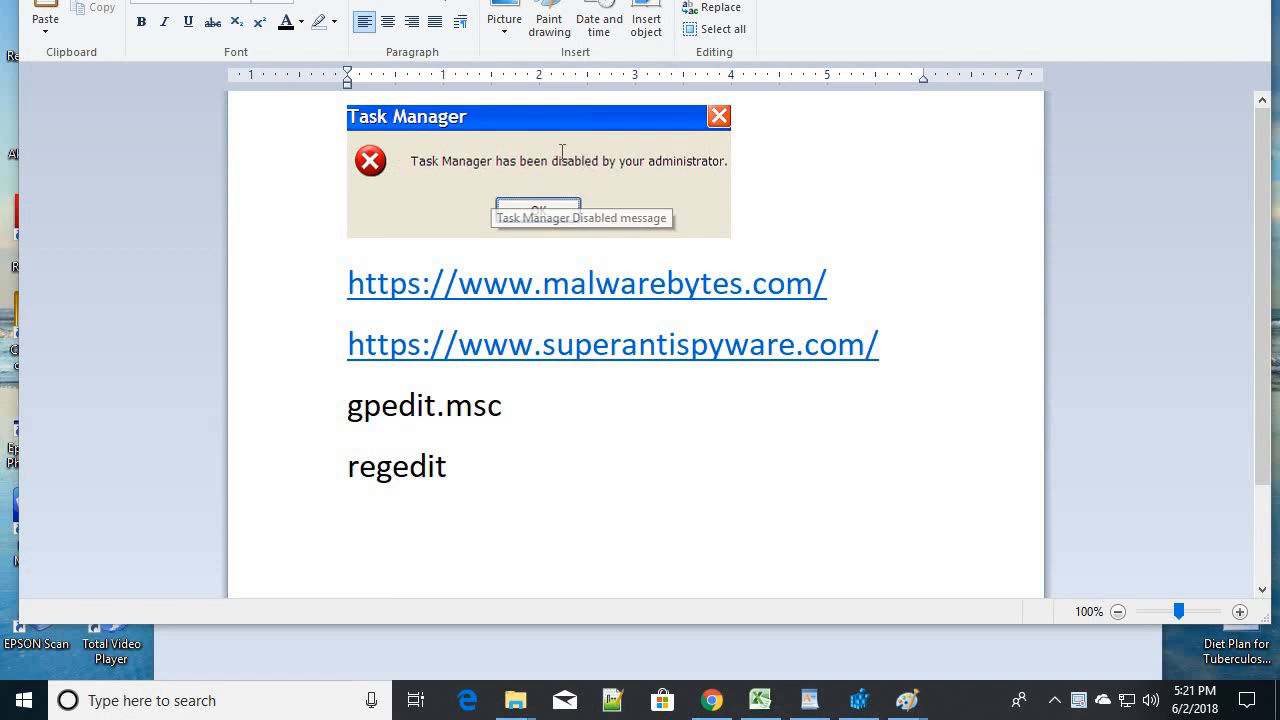
mouse_move(720, 168)
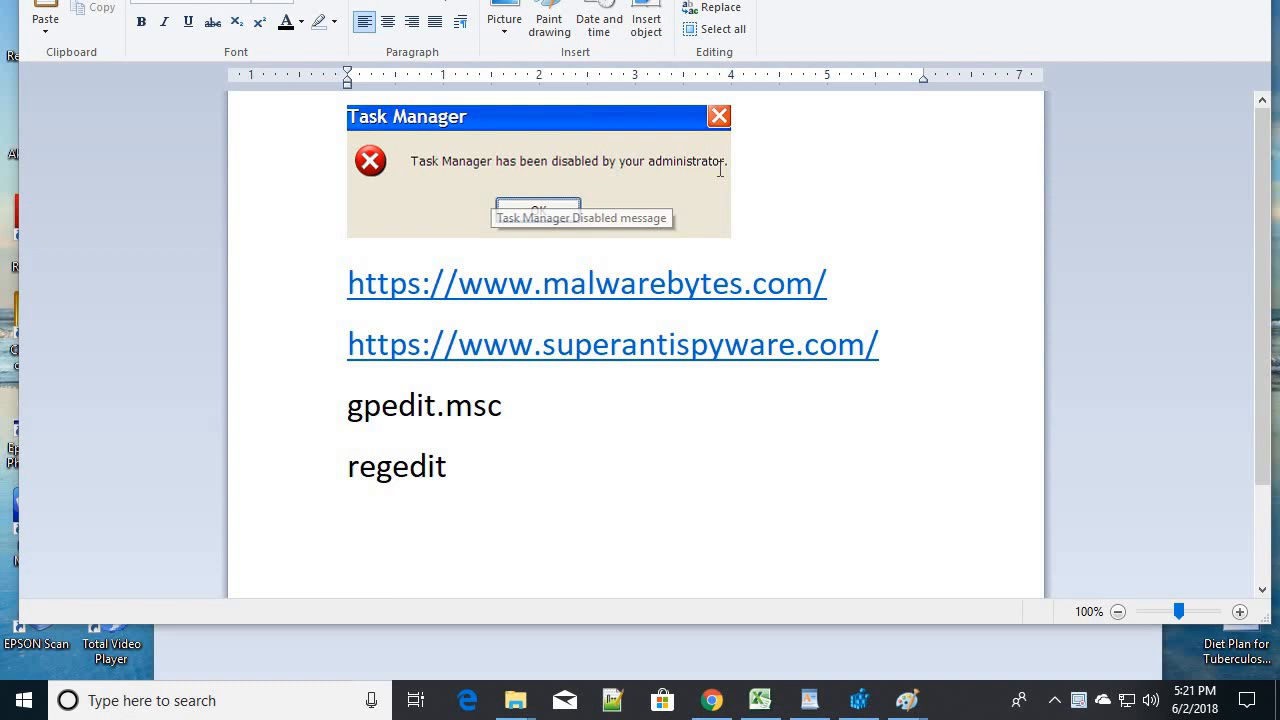
mouse_move(422, 164)
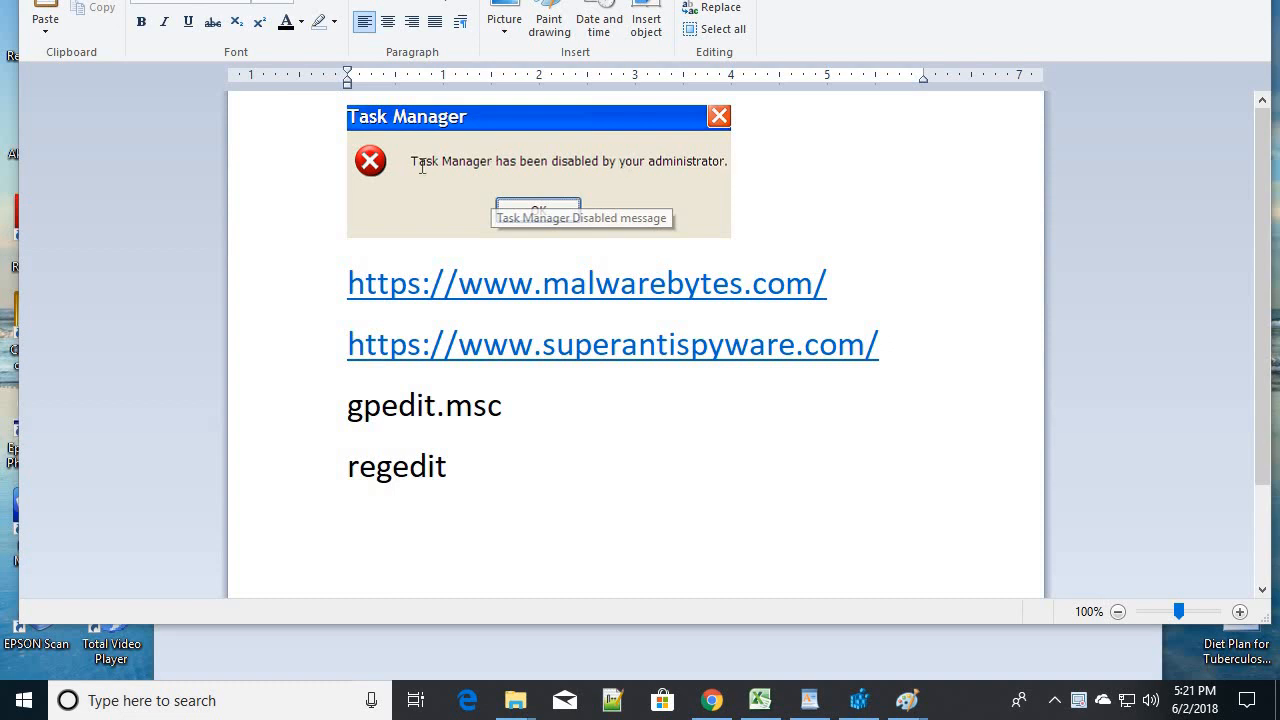
mouse_move(730, 170)
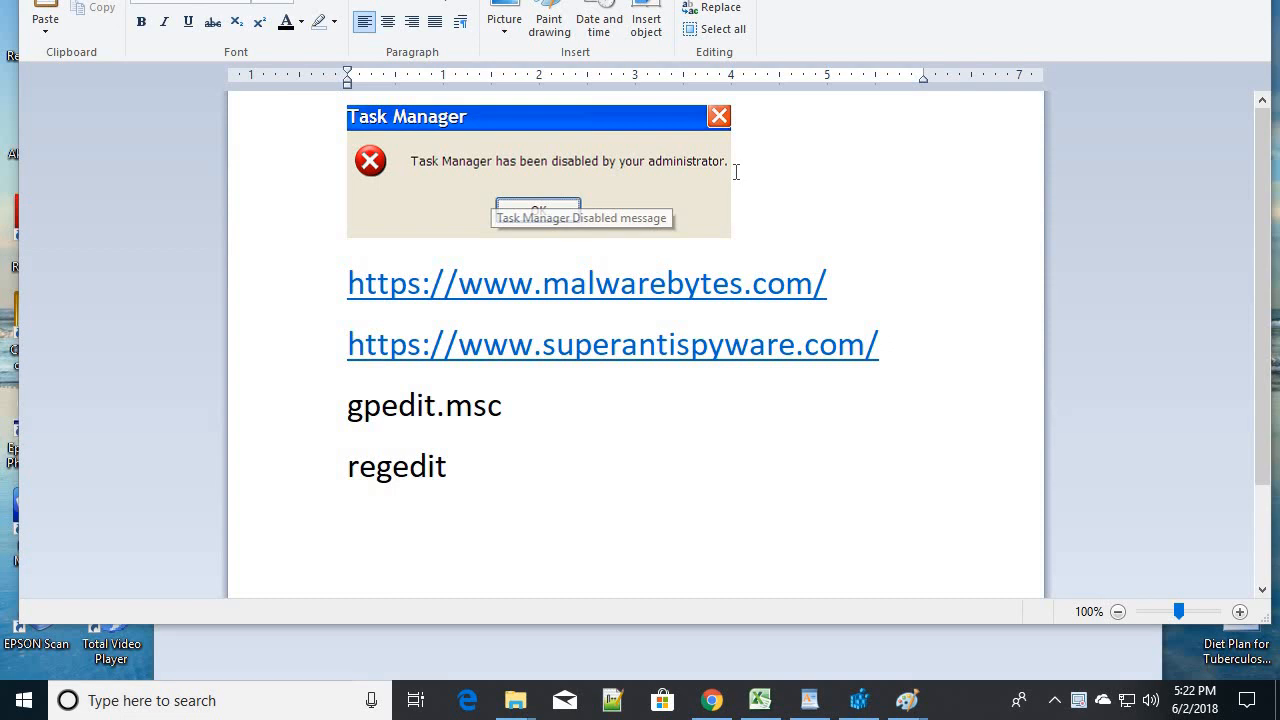
mouse_move(338, 284)
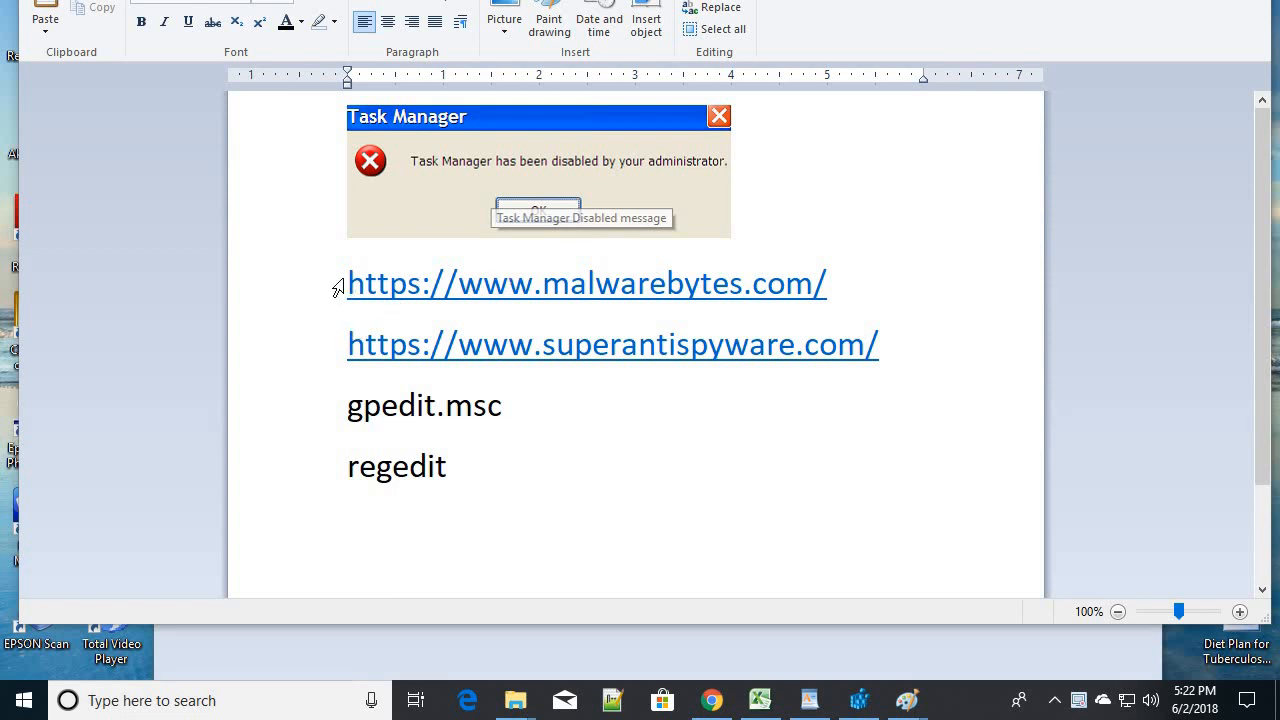
mouse_move(864, 290)
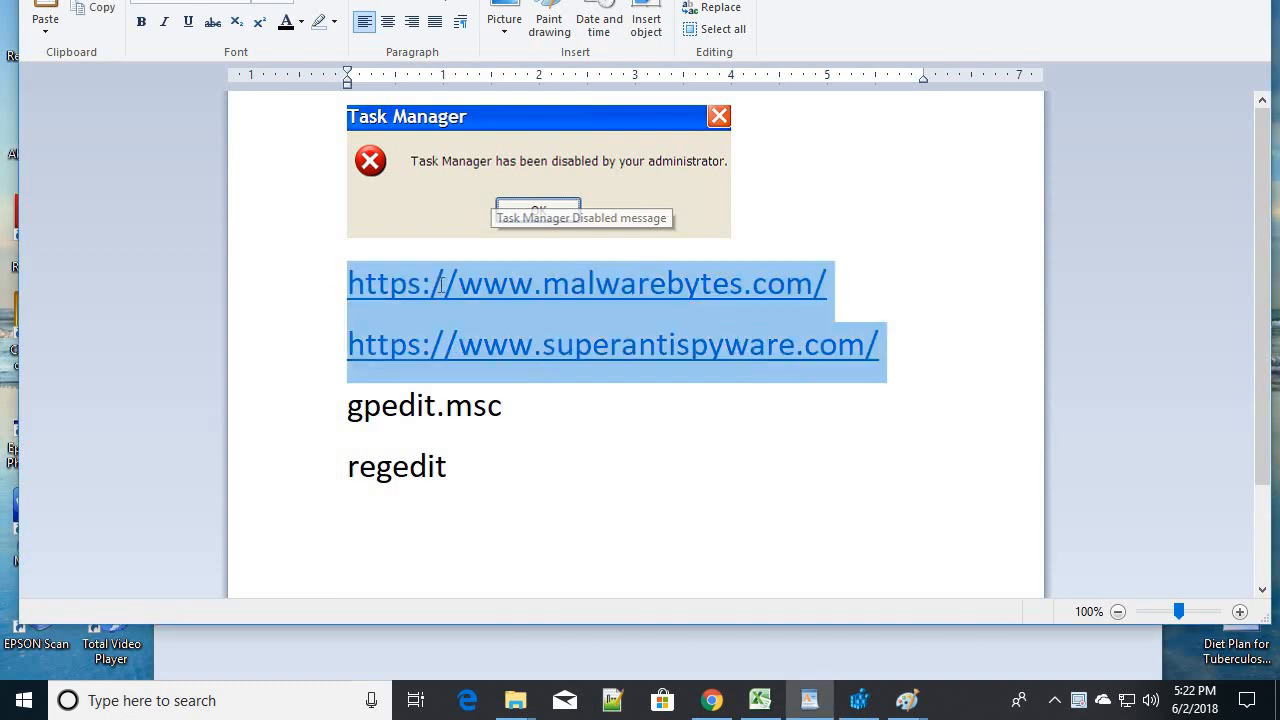
mouse_move(518, 388)
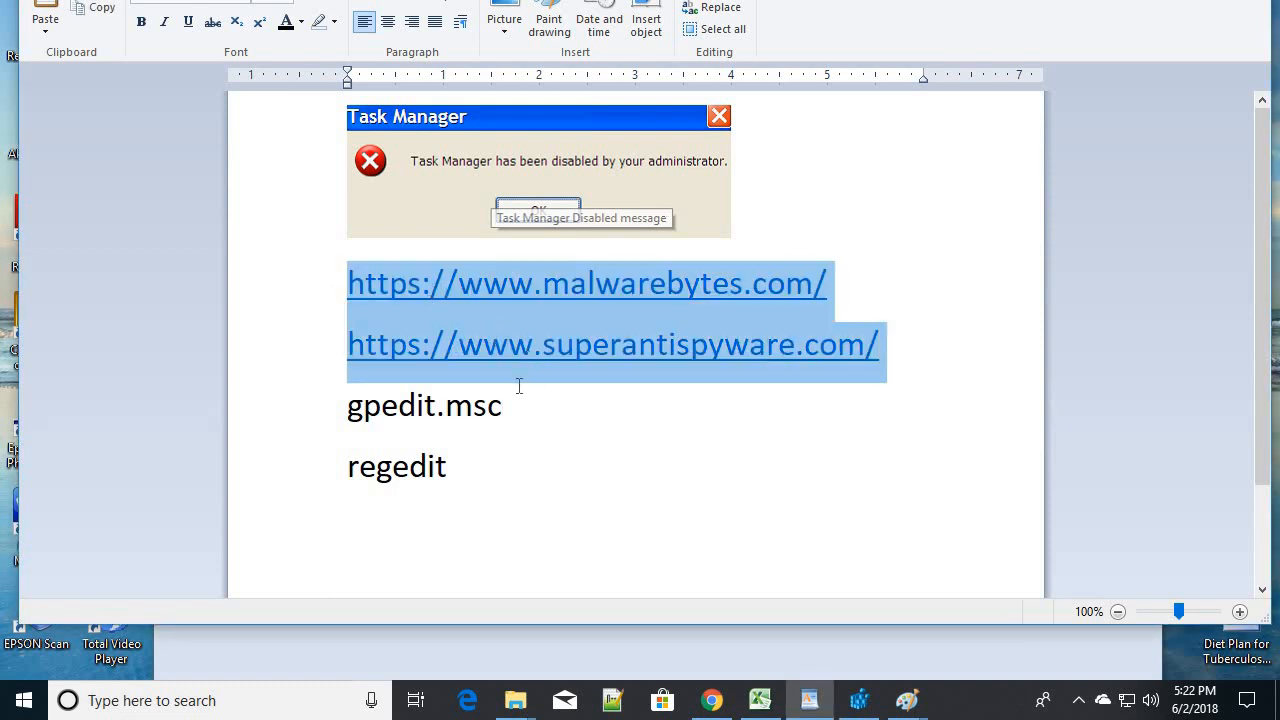
Step: Launch gpedit.msc from the Run dialog by pasting the command and confirming OK
left_click(504, 406)
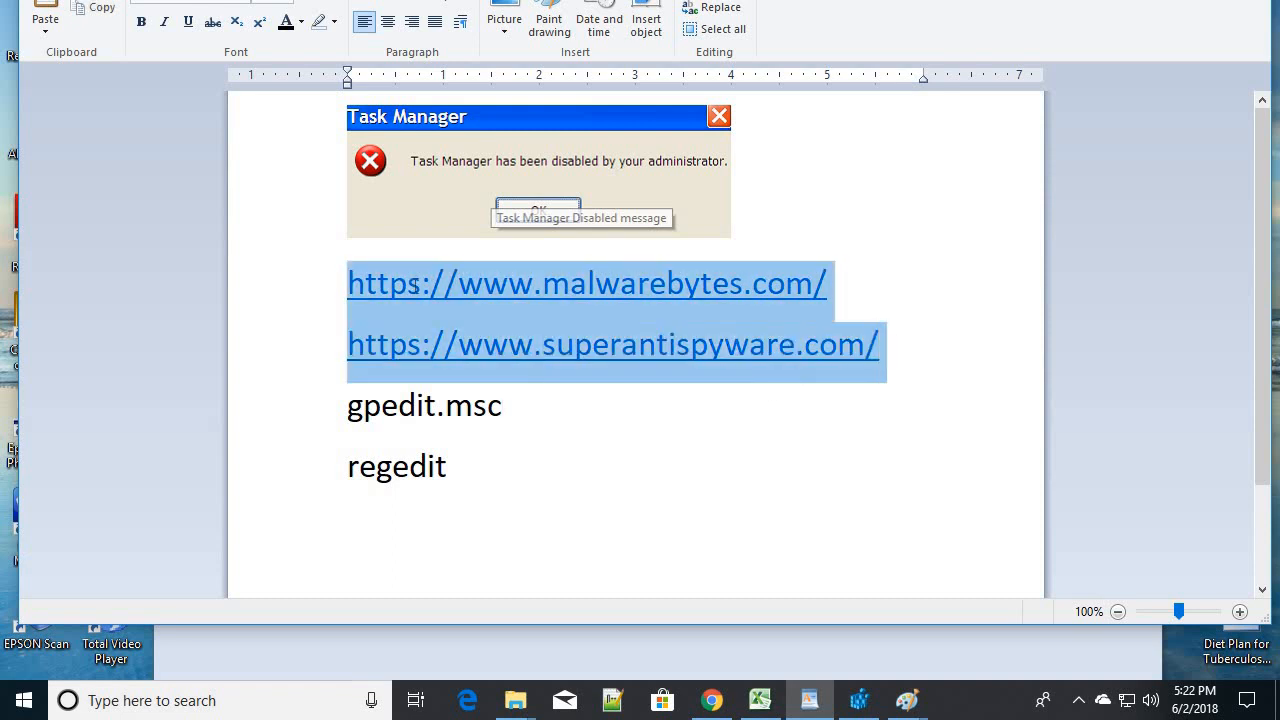
mouse_move(604, 448)
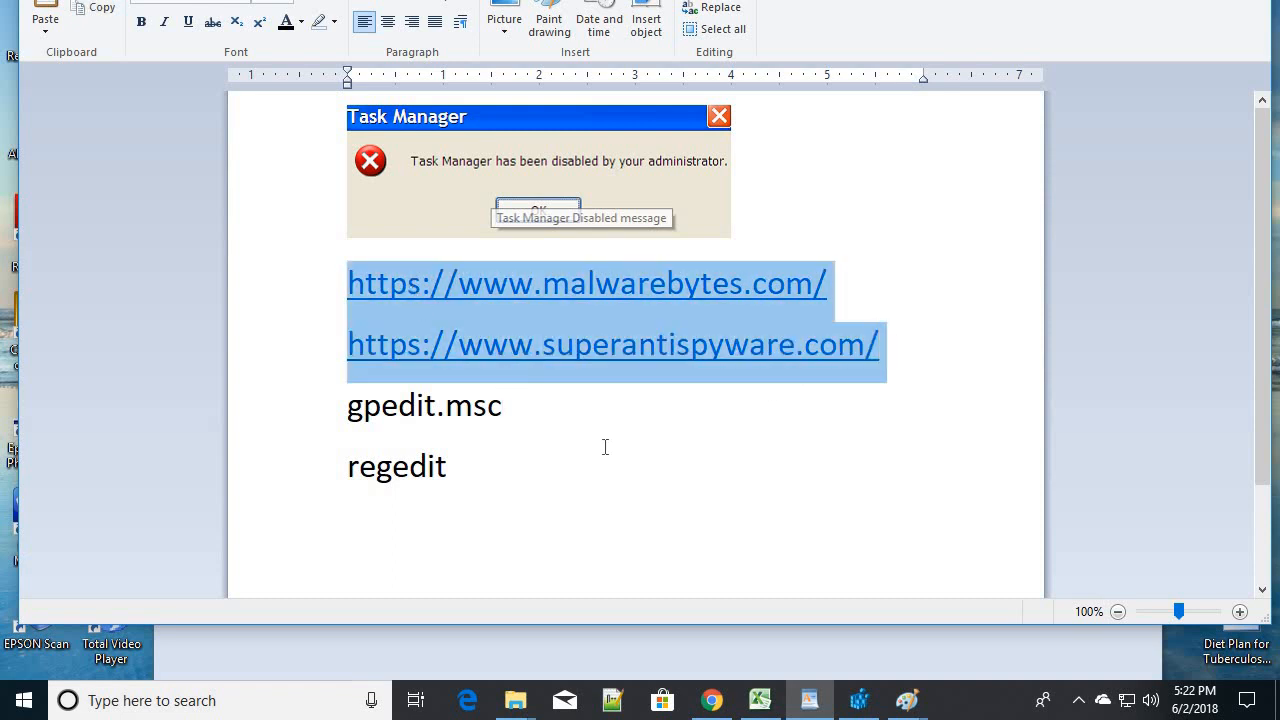
mouse_move(648, 364)
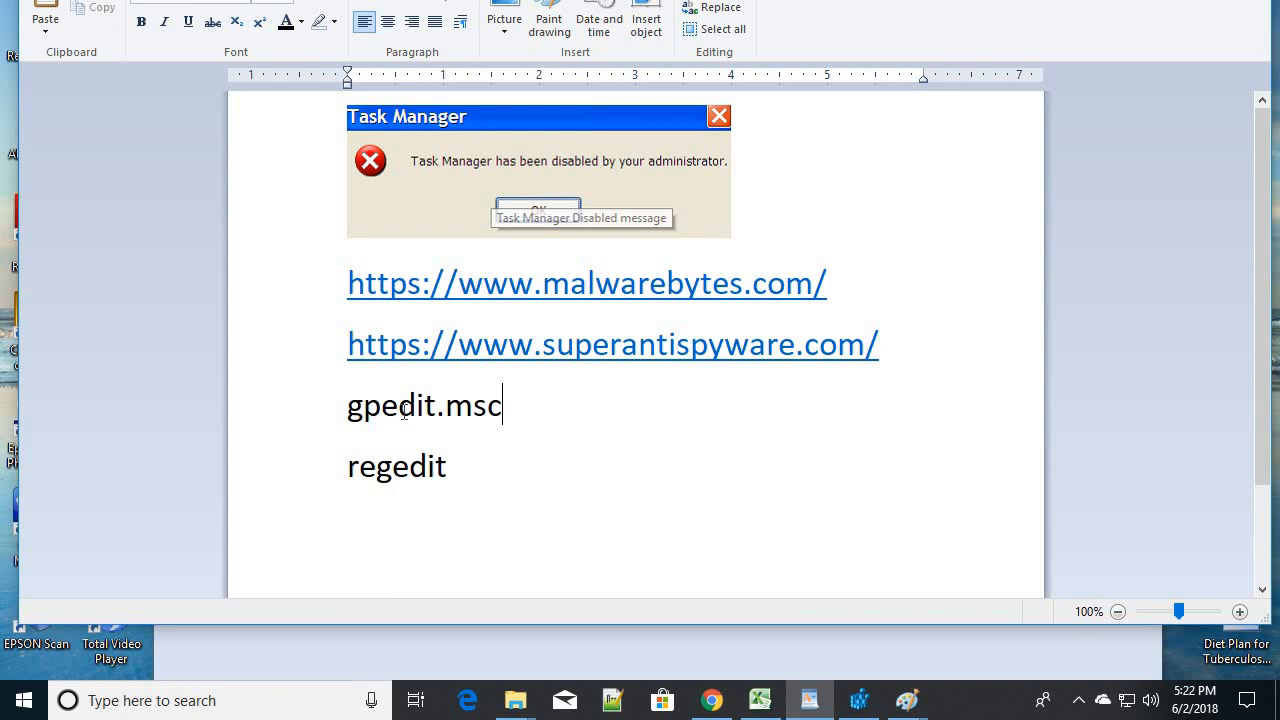
key("Win+r")
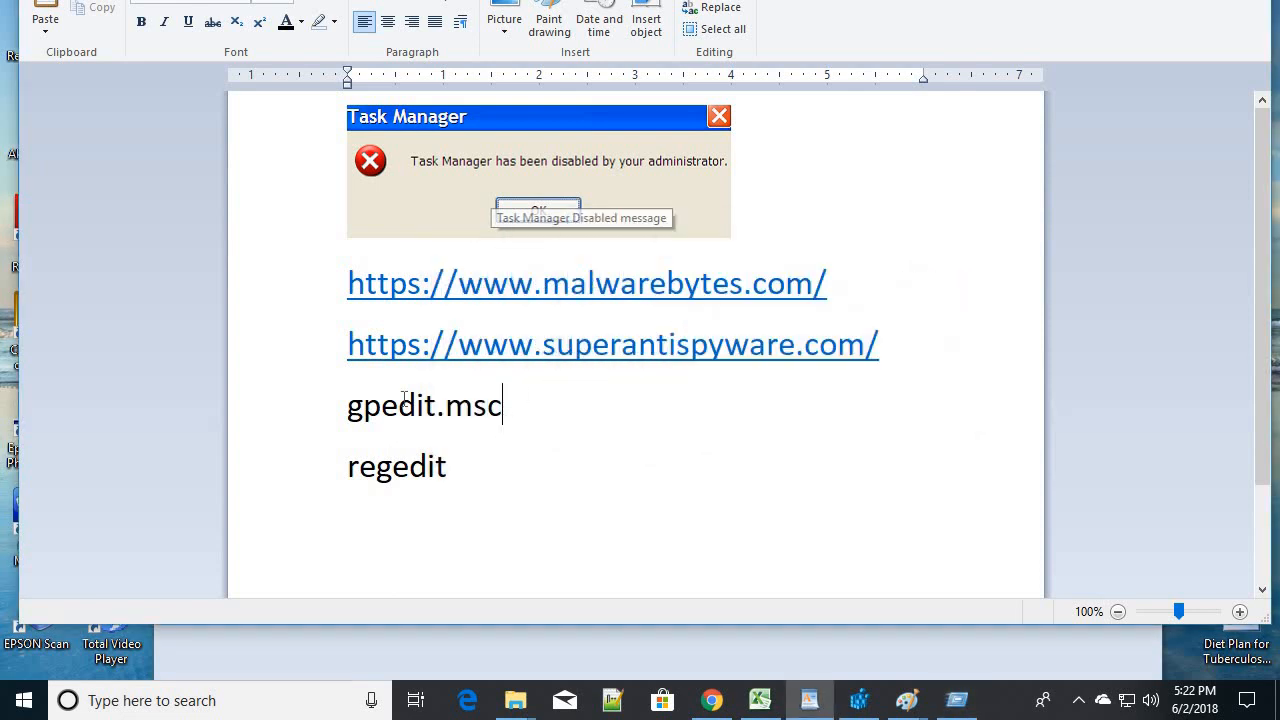
right_click(424, 404)
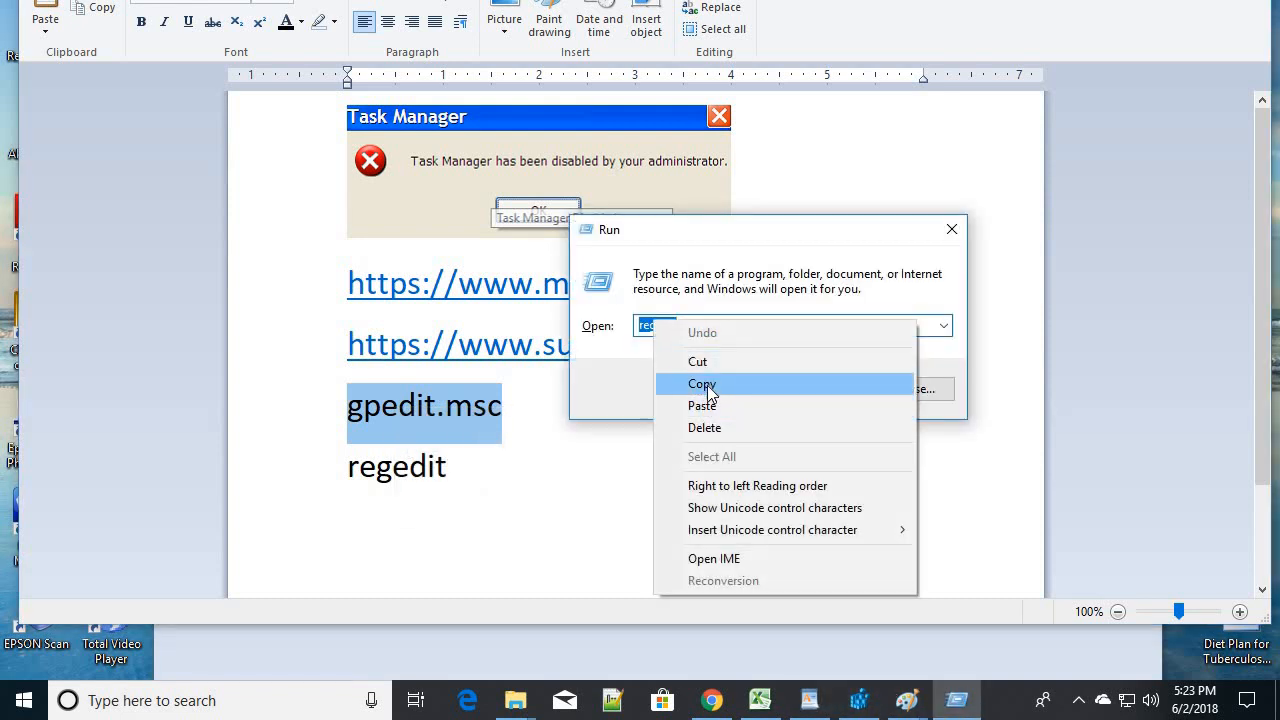
left_click(702, 404)
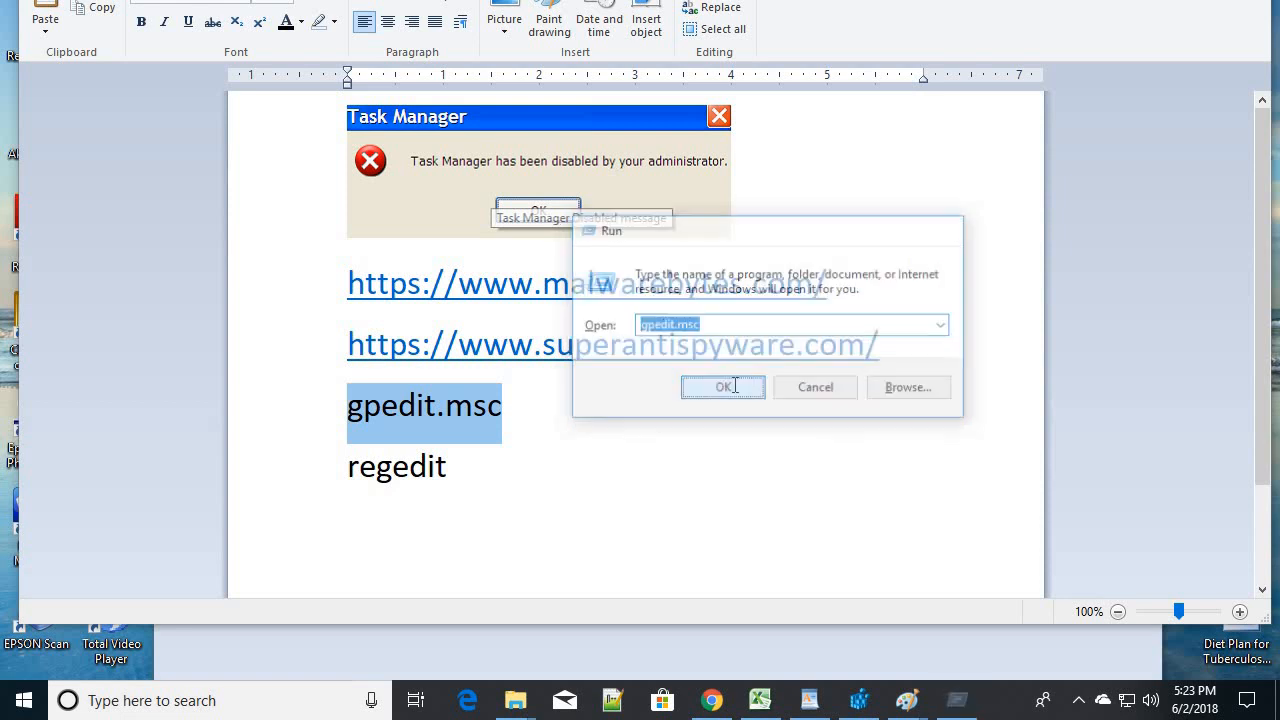
left_click(722, 388)
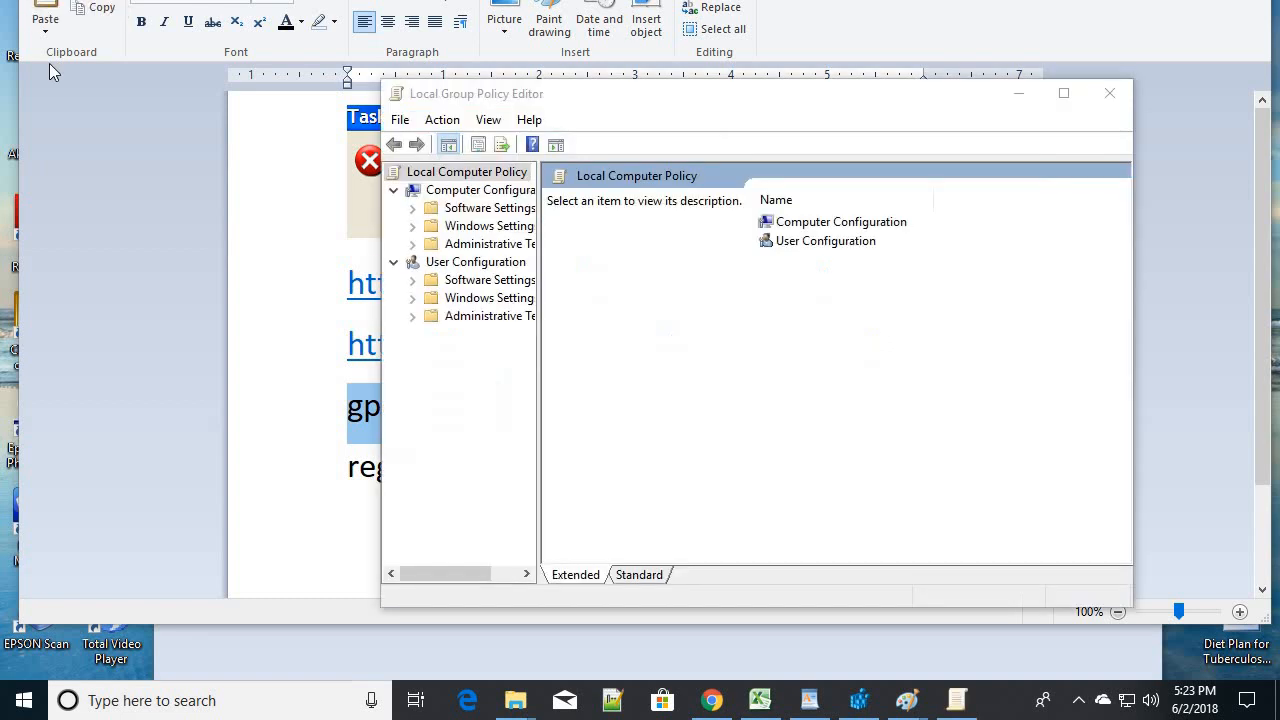
mouse_move(544, 350)
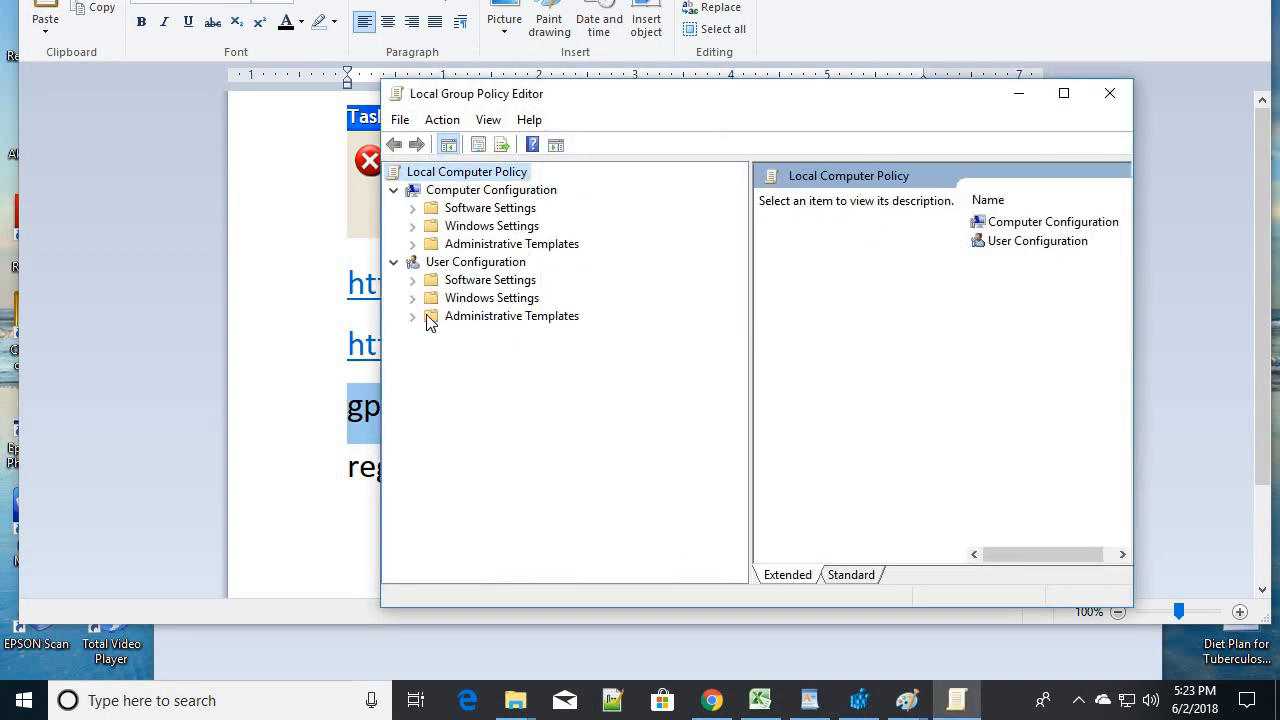
mouse_move(496, 328)
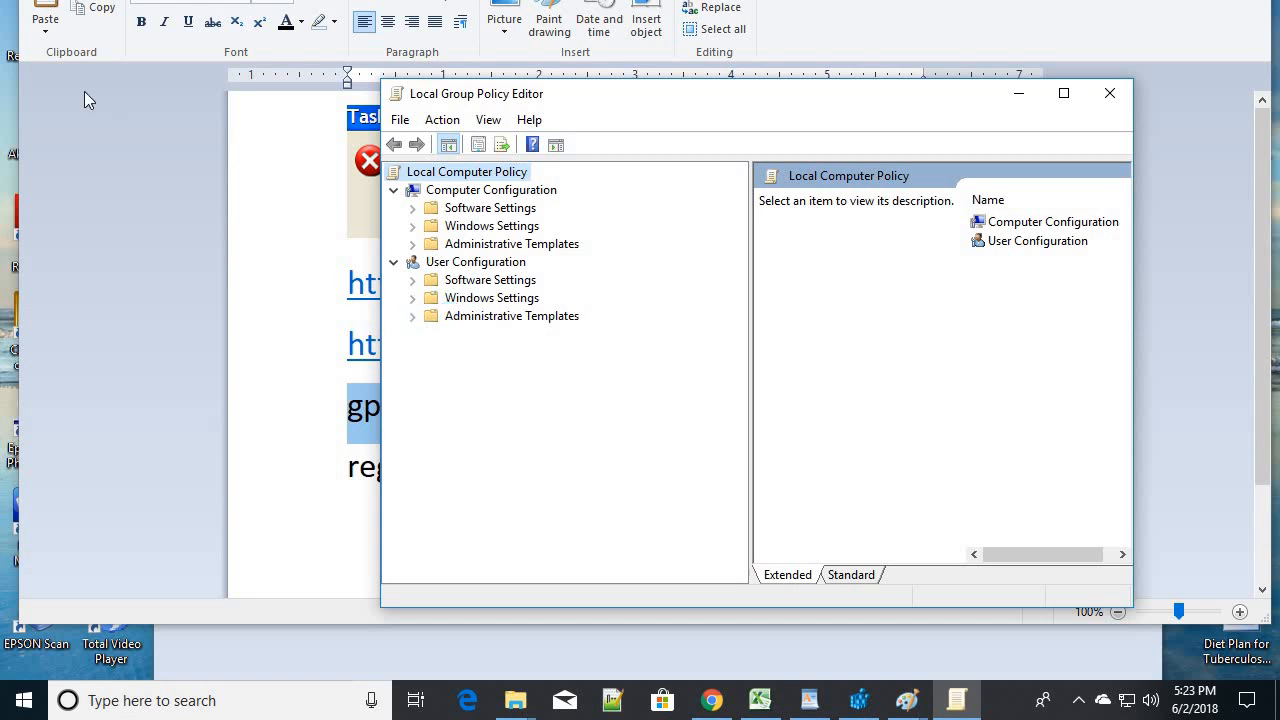
Step: Expand User Configuration > Administrative Templates > System and show the Ctrl+Alt+Del Options settings
left_click(412, 316)
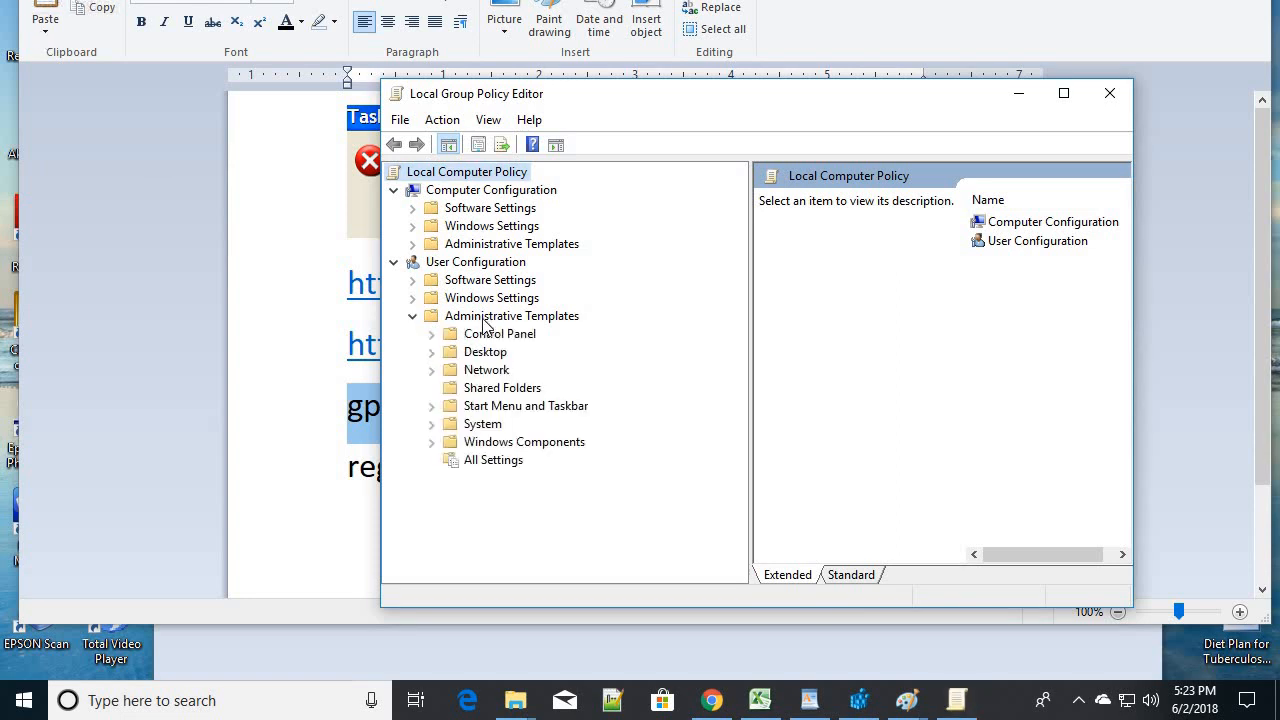
mouse_move(568, 452)
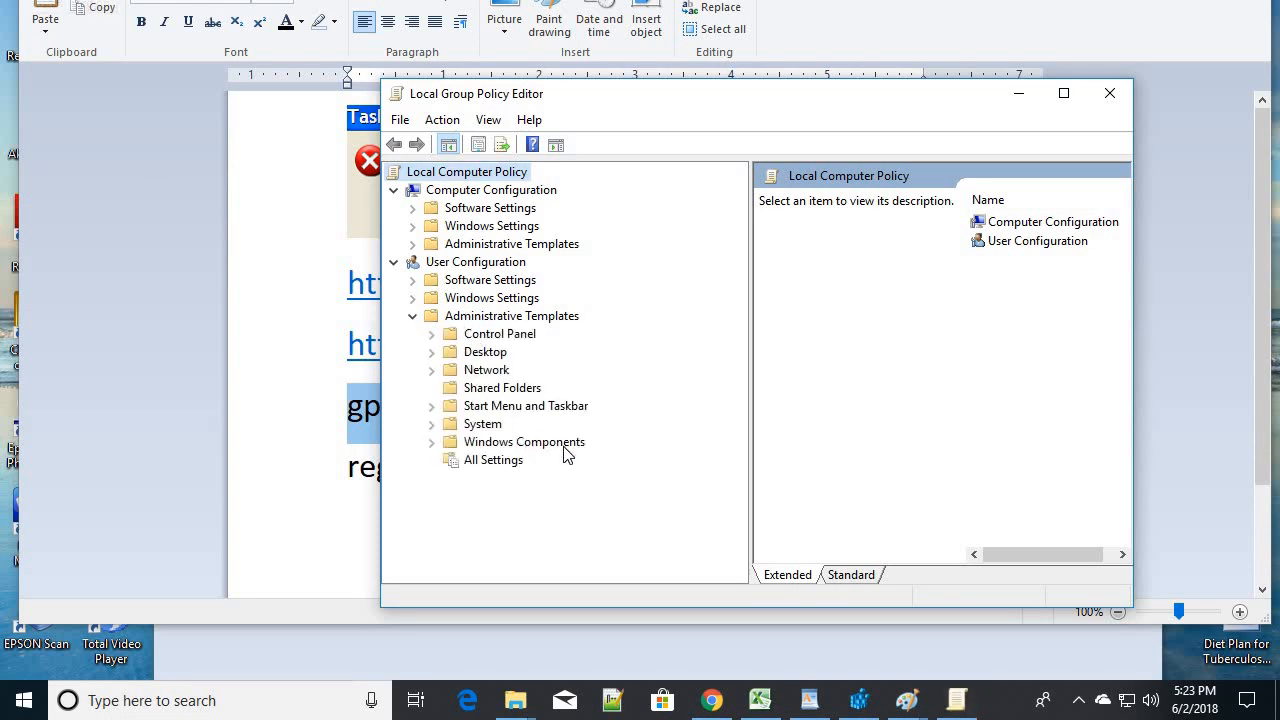
mouse_move(470, 324)
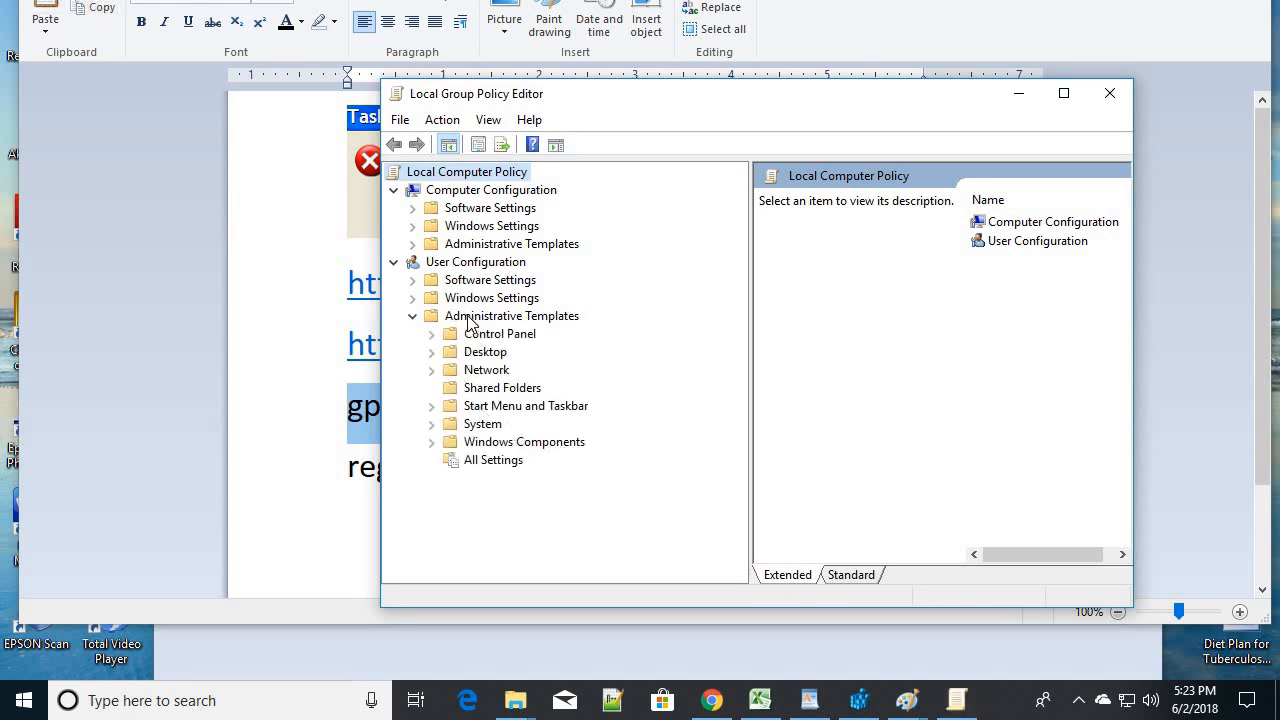
mouse_move(484, 424)
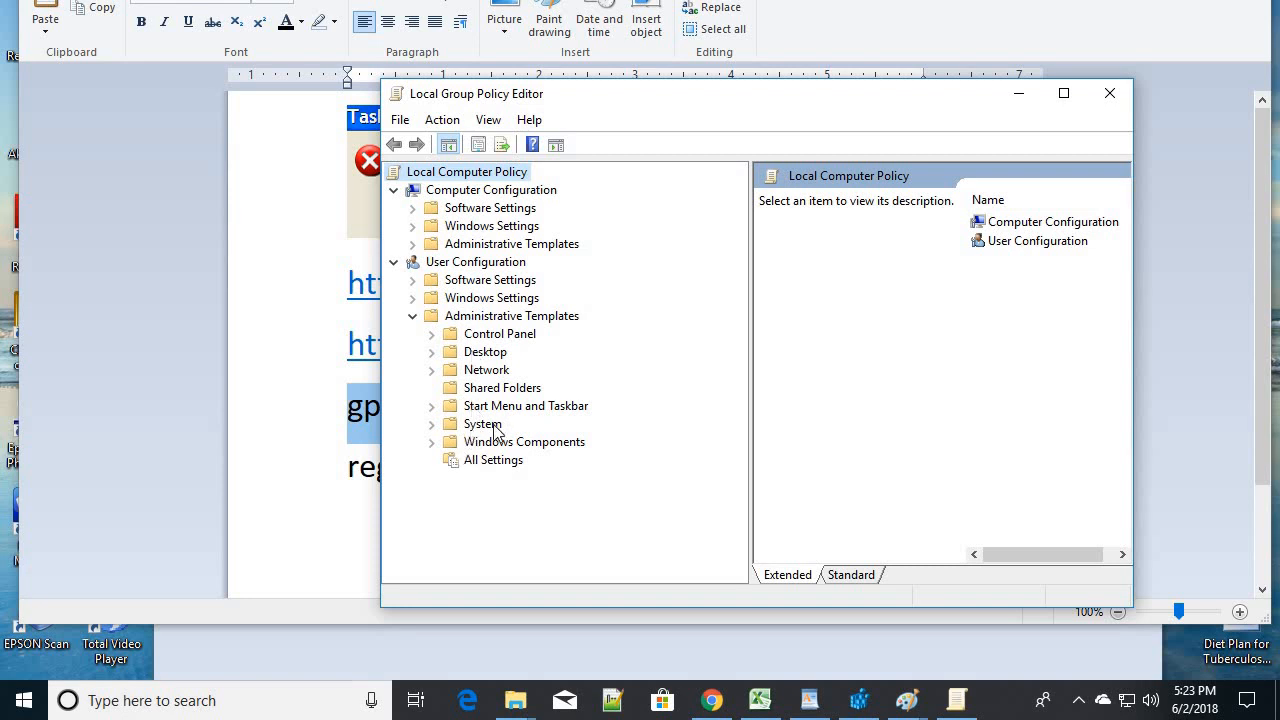
left_click(432, 424)
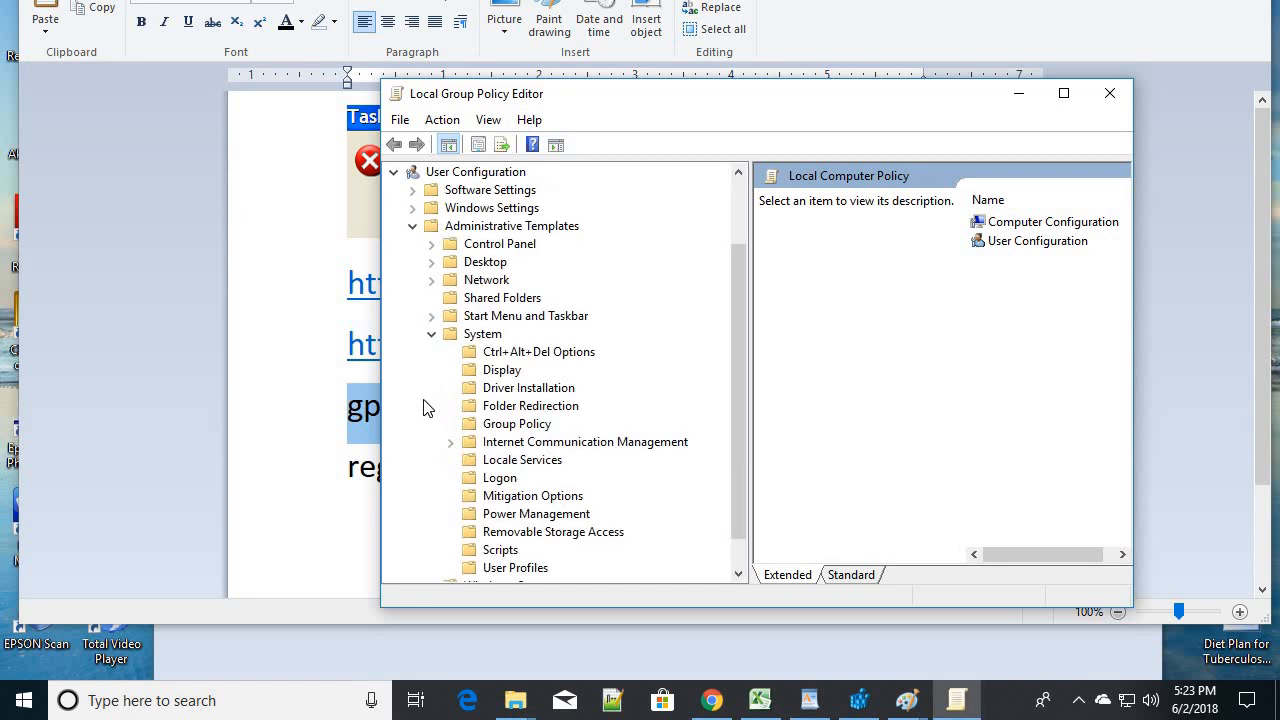
left_click(484, 332)
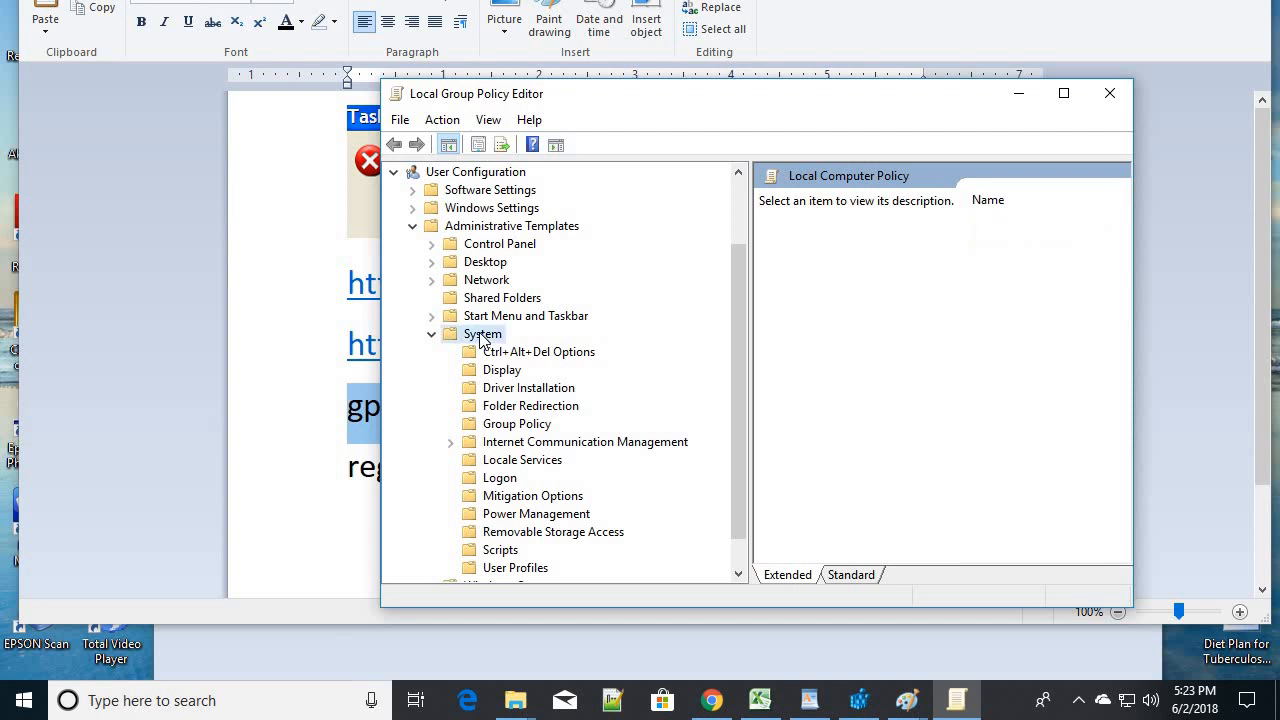
left_click(482, 332)
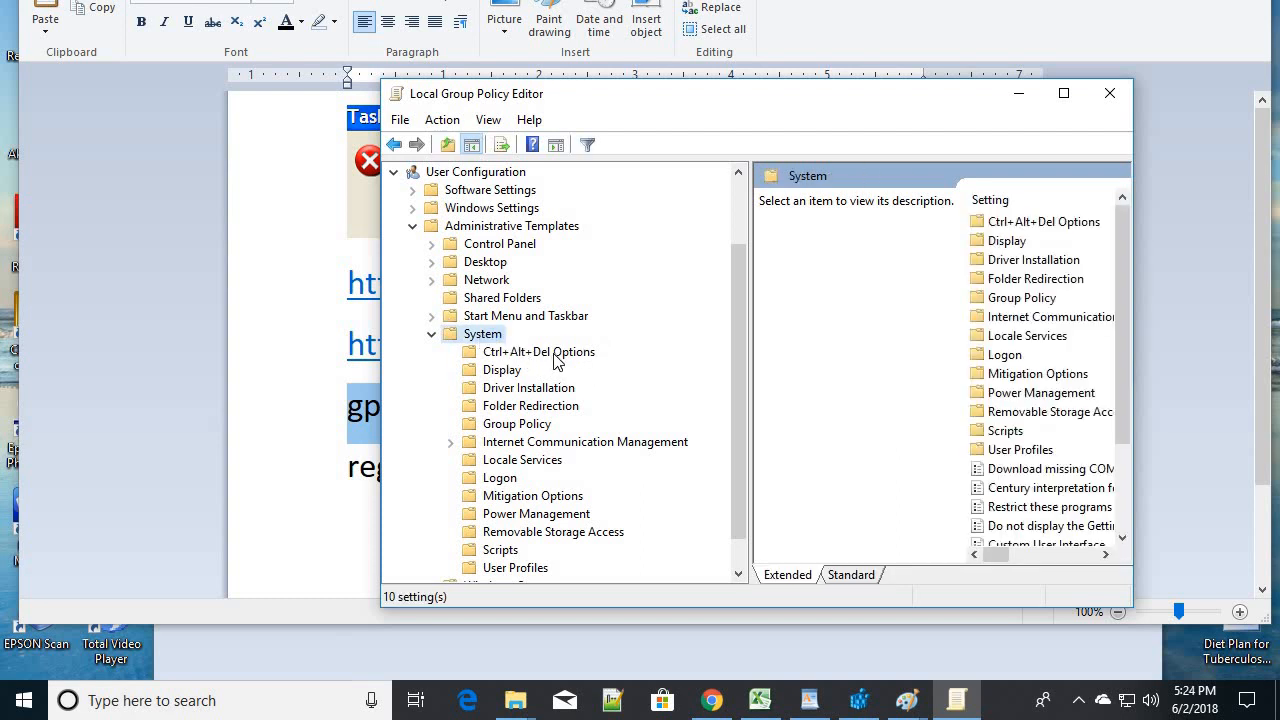
left_click(538, 352)
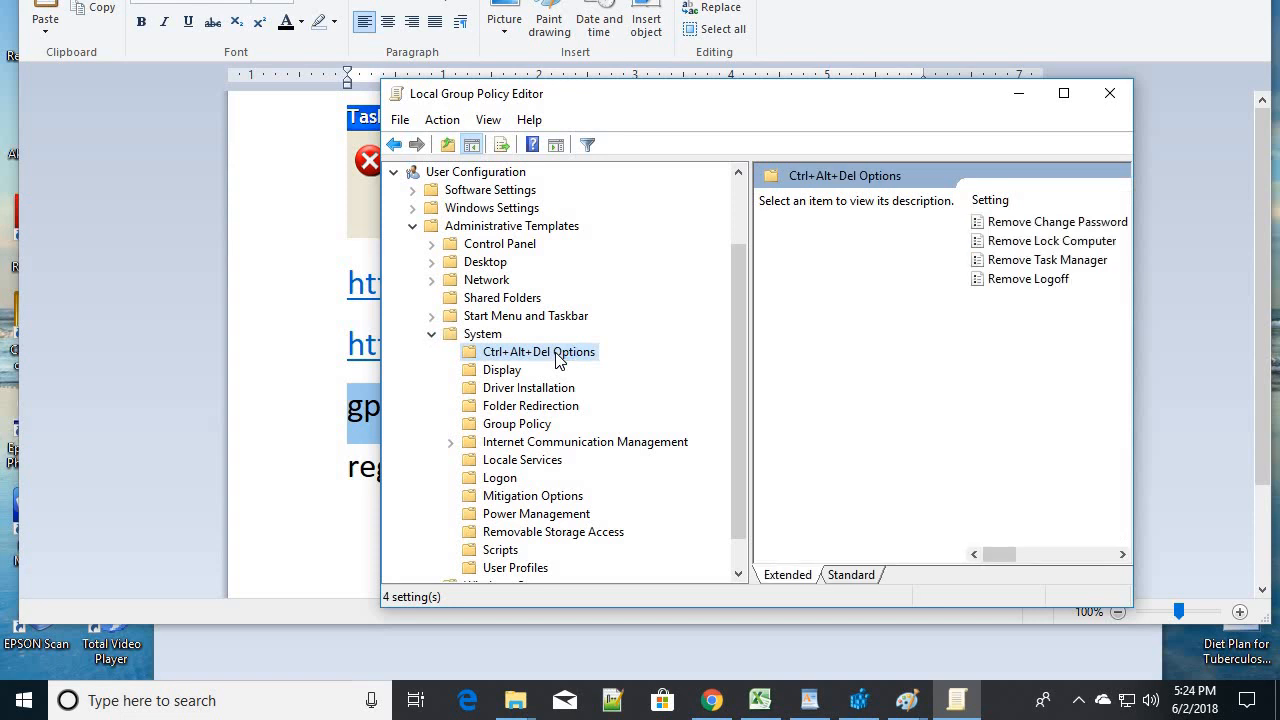
mouse_move(1172, 272)
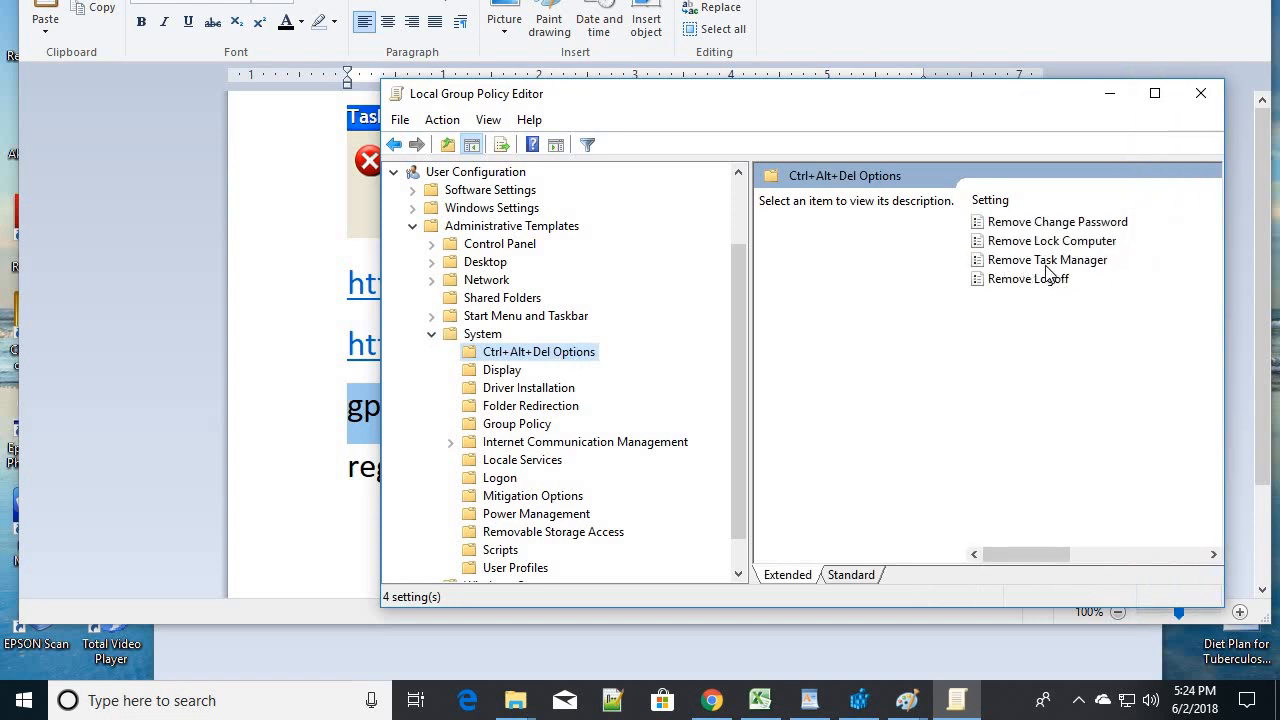
Step: Select Remove Task Manager and bring up its policy settings dialog
left_click(1048, 260)
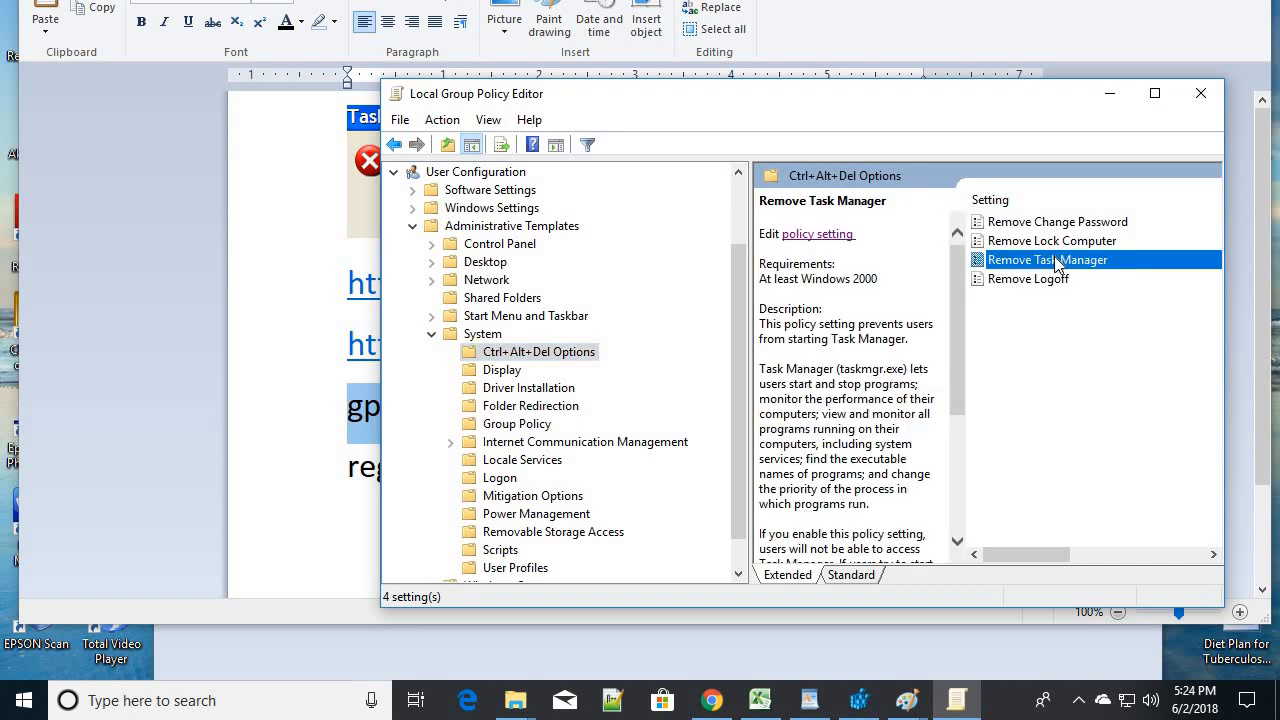
mouse_move(1088, 276)
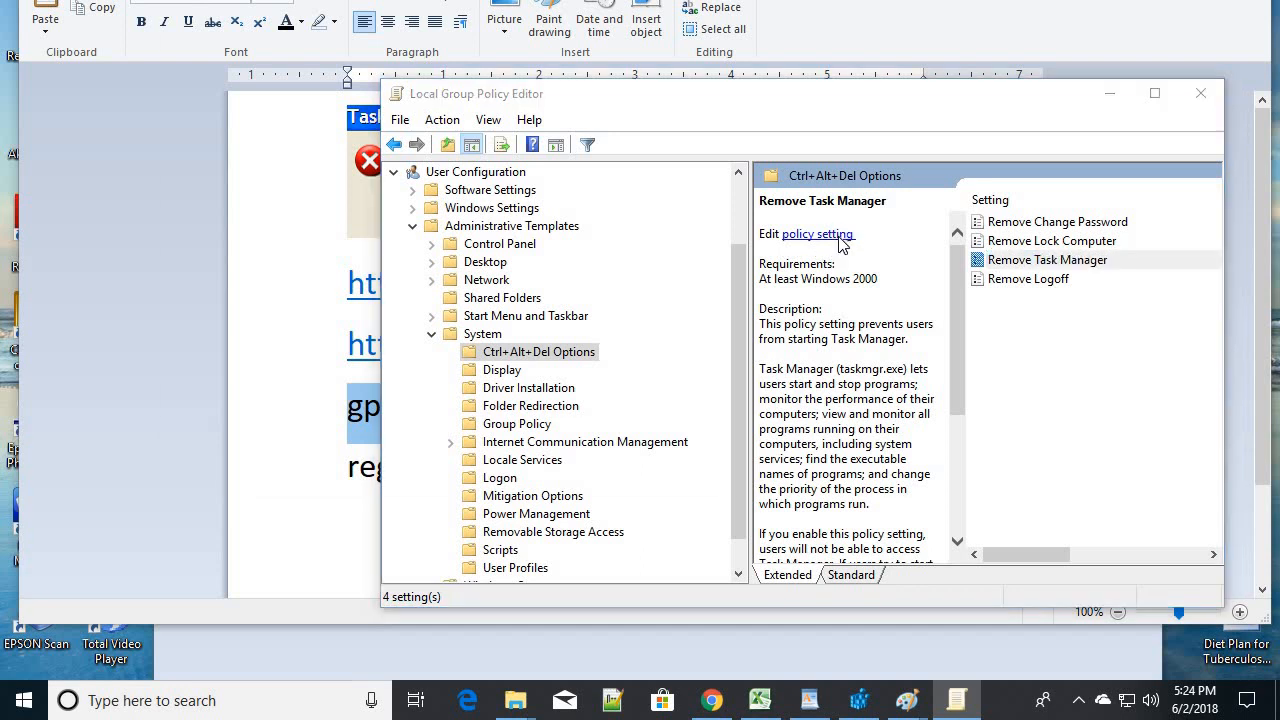
left_click(820, 232)
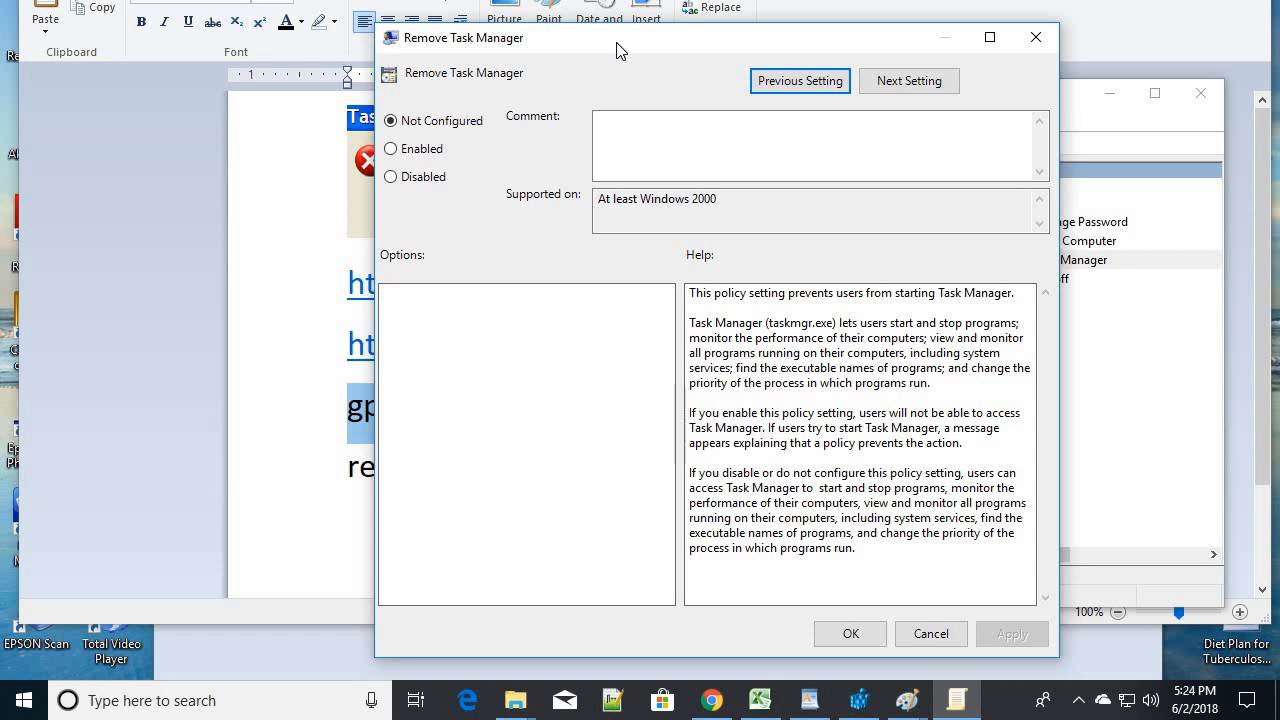
mouse_move(628, 64)
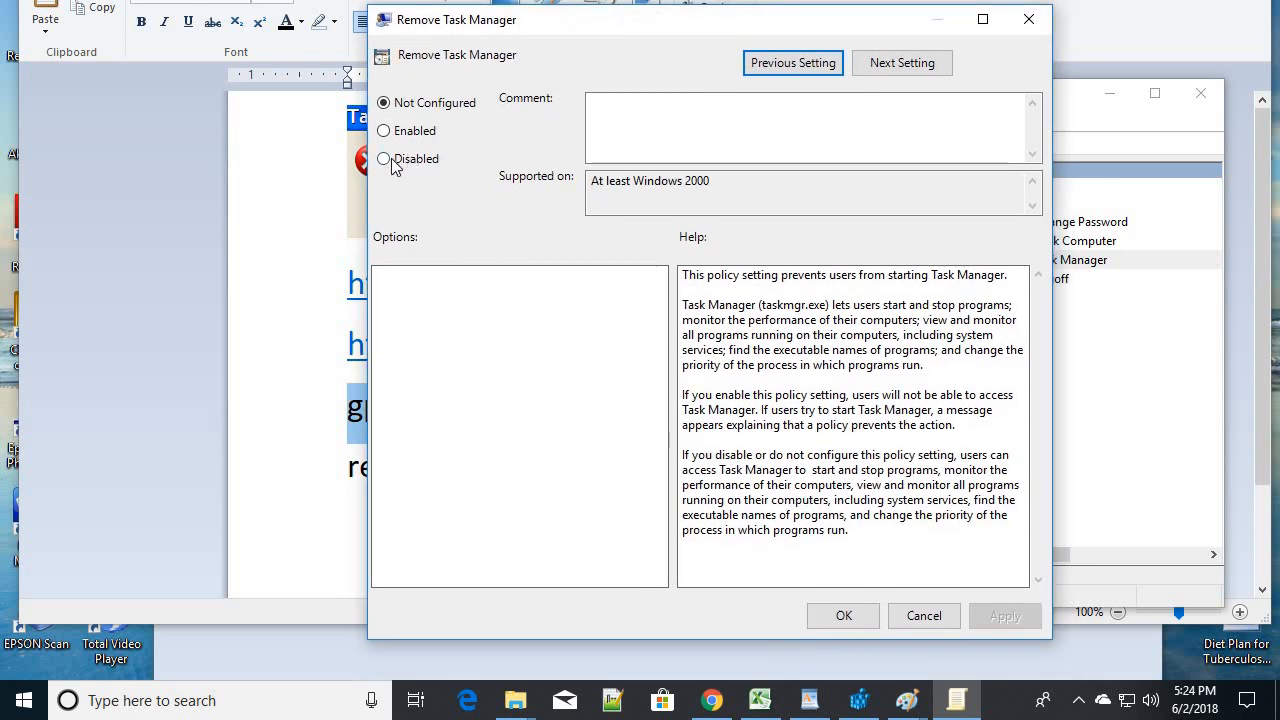
Step: Toggle Remove Task Manager through Disabled and Enabled, leave it Not Configured and confirm OK
left_click(384, 158)
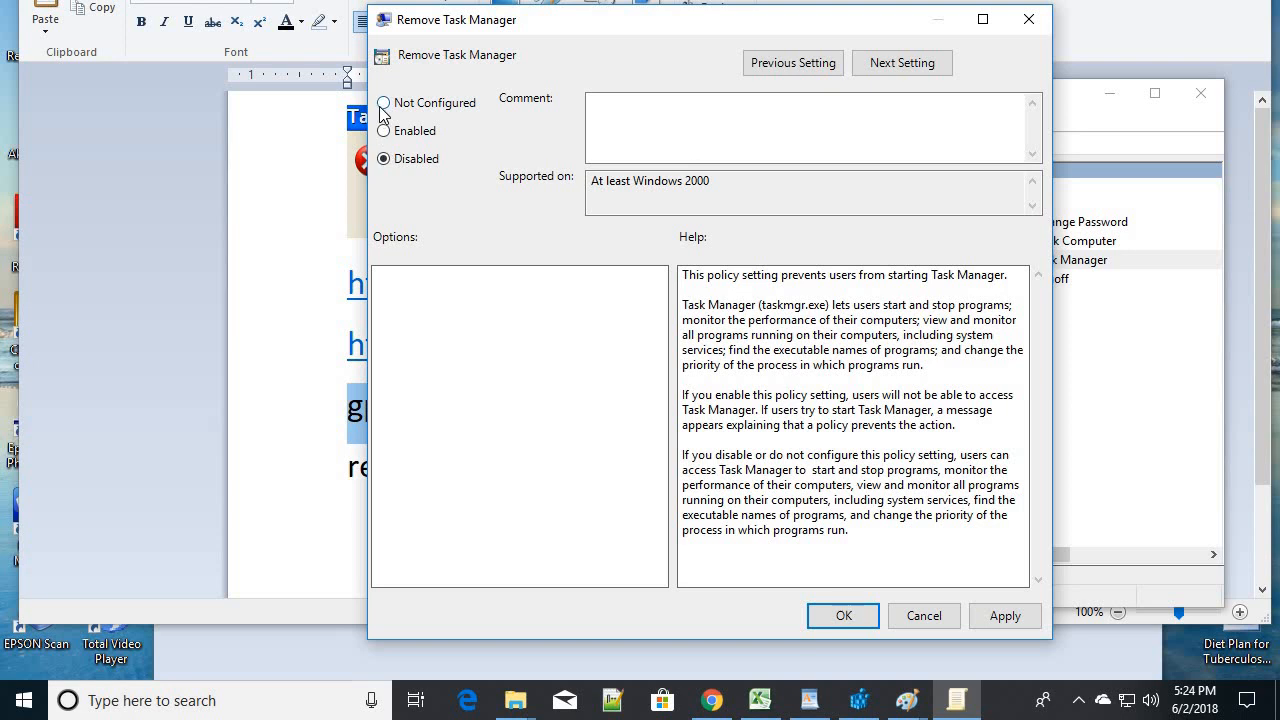
left_click(384, 130)
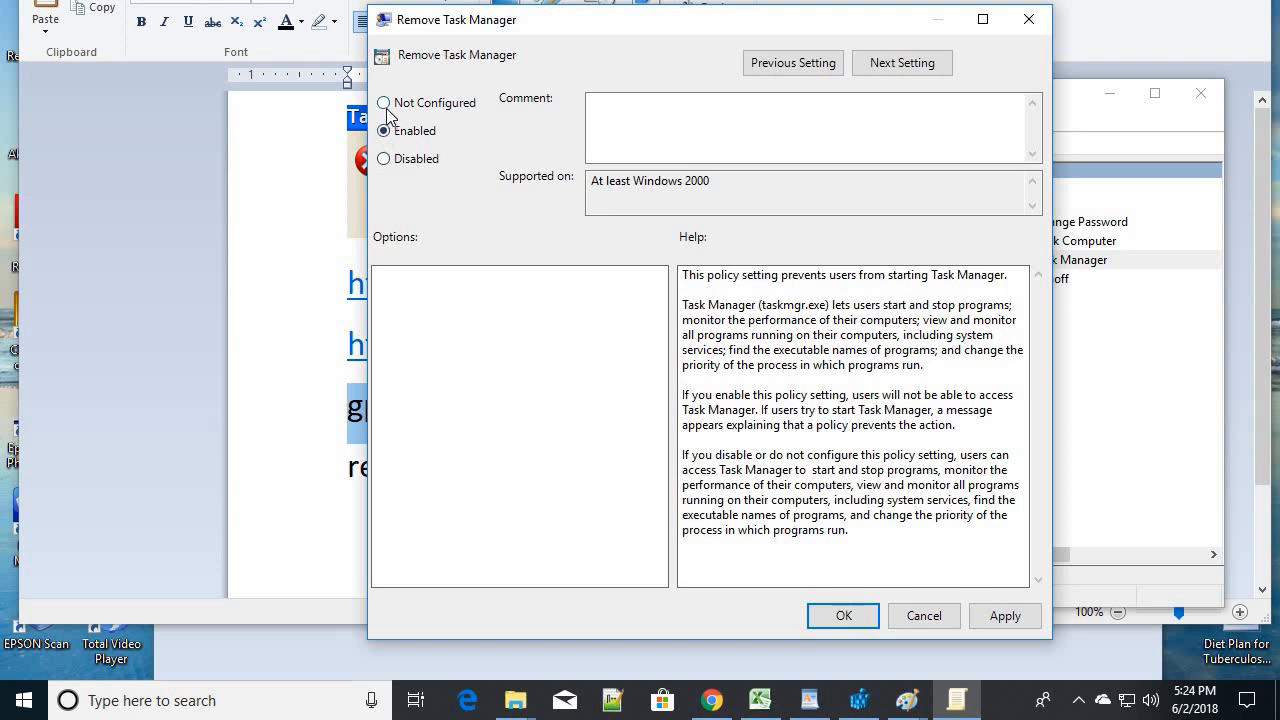
left_click(384, 102)
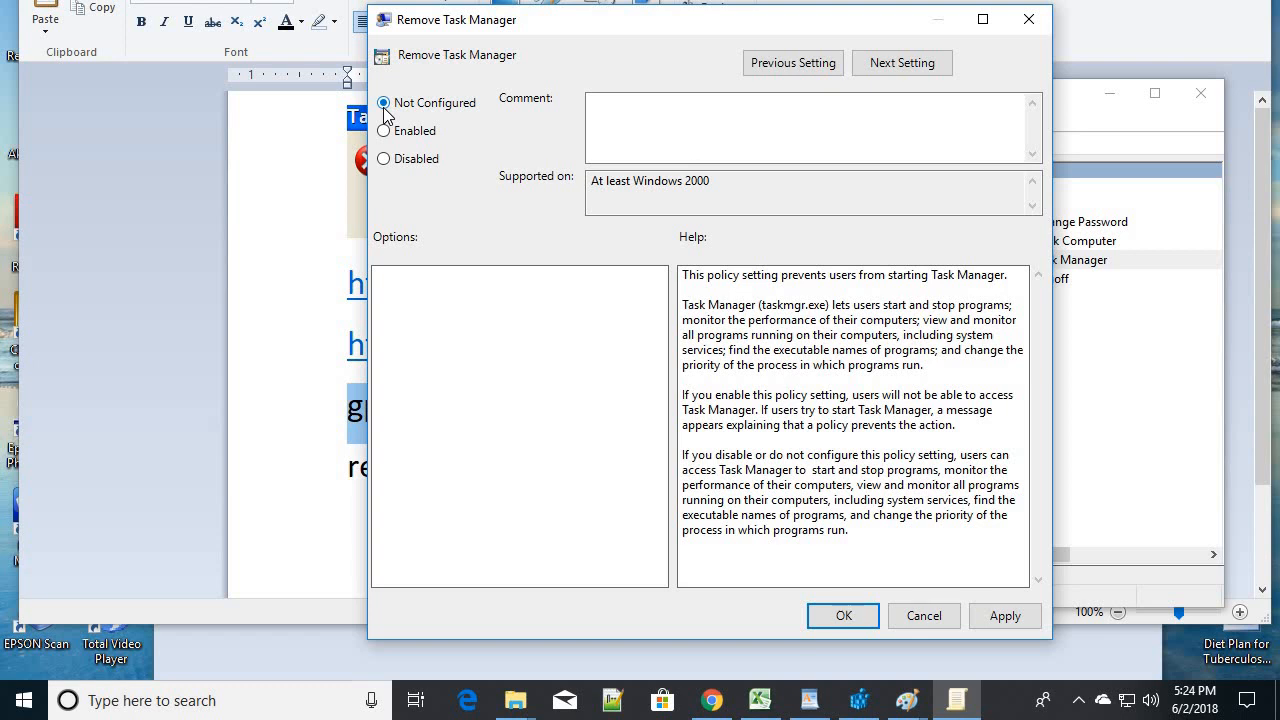
left_click(384, 130)
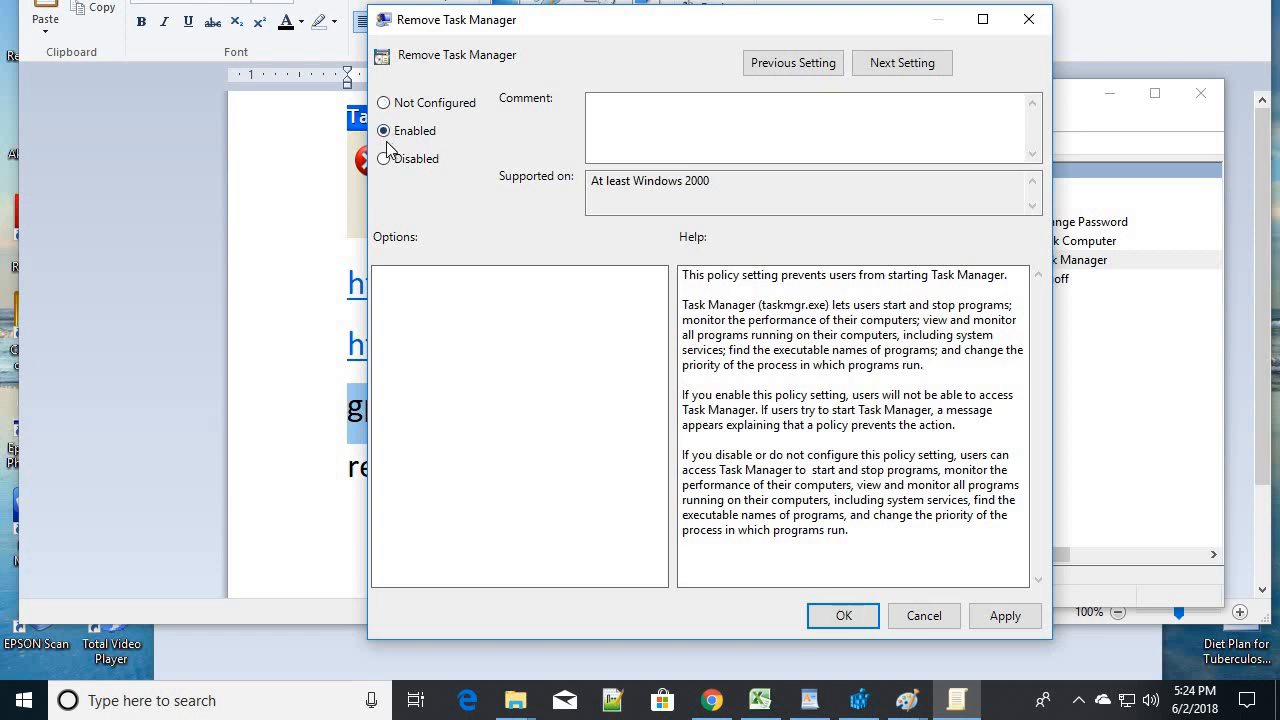
left_click(384, 102)
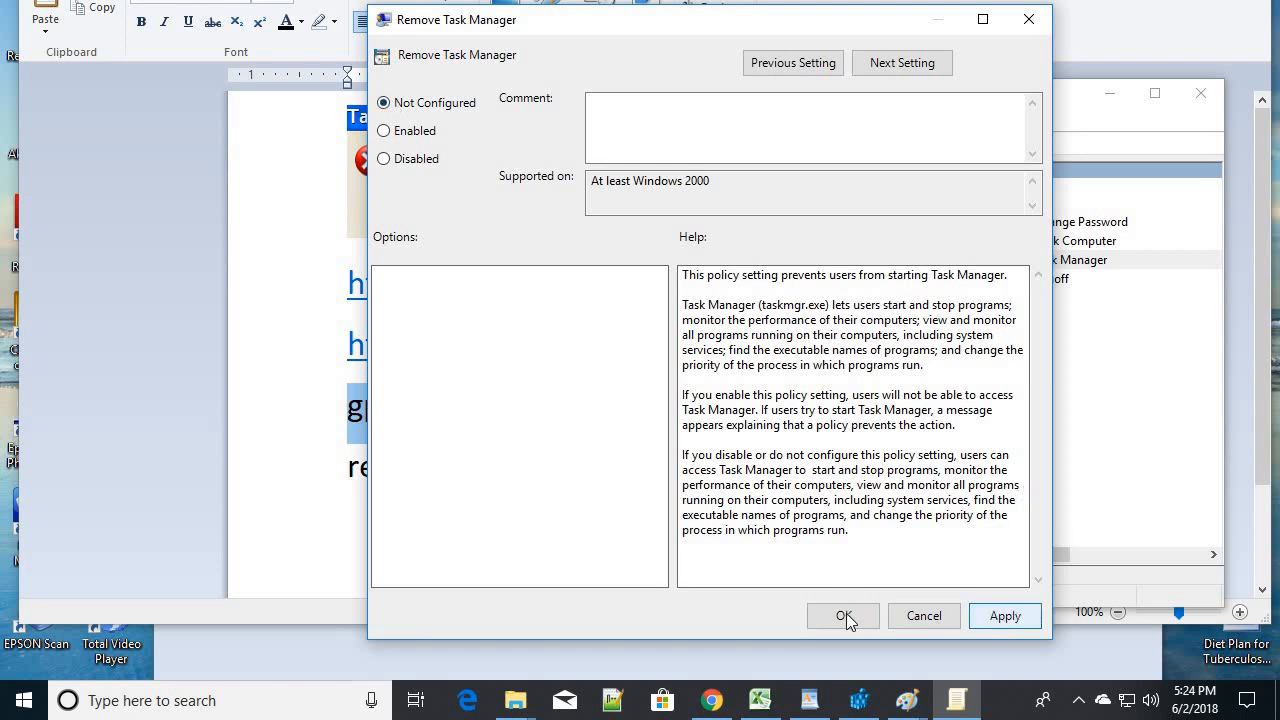
left_click(842, 616)
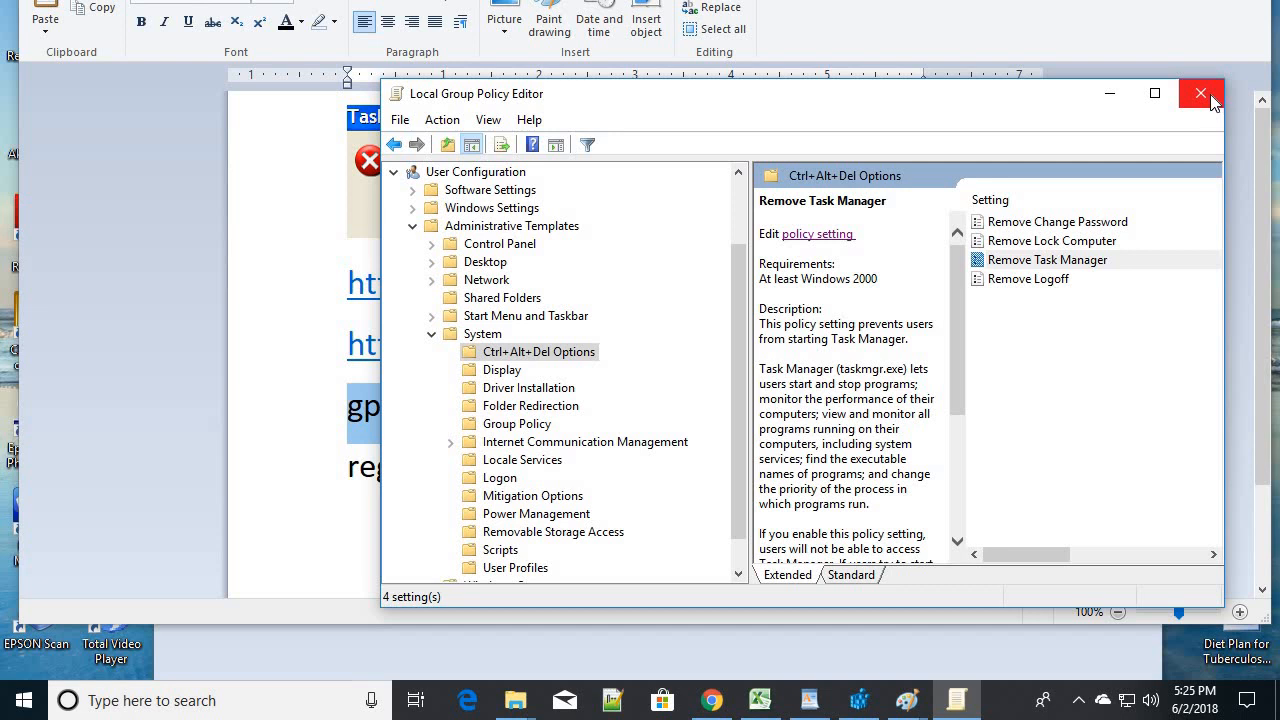
Step: Close Group Policy Editor and bring up paste options in the Run box for the regedit command
left_click(1200, 94)
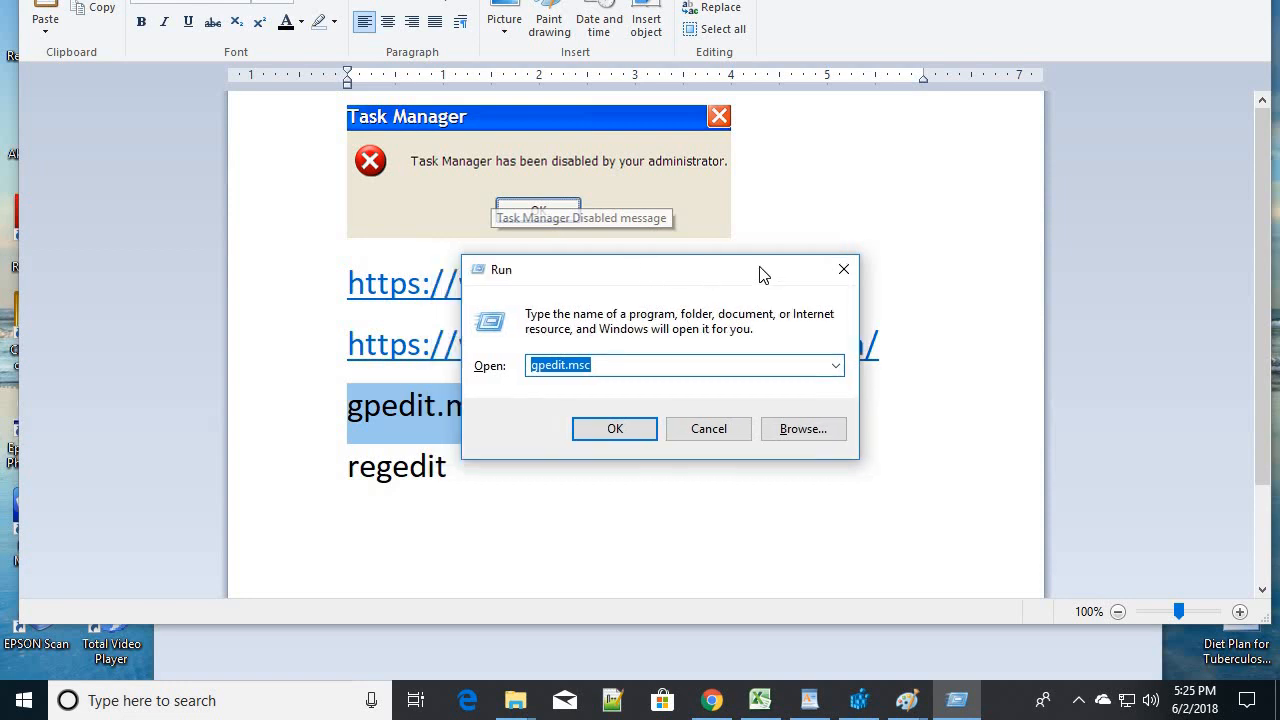
left_click(708, 428)
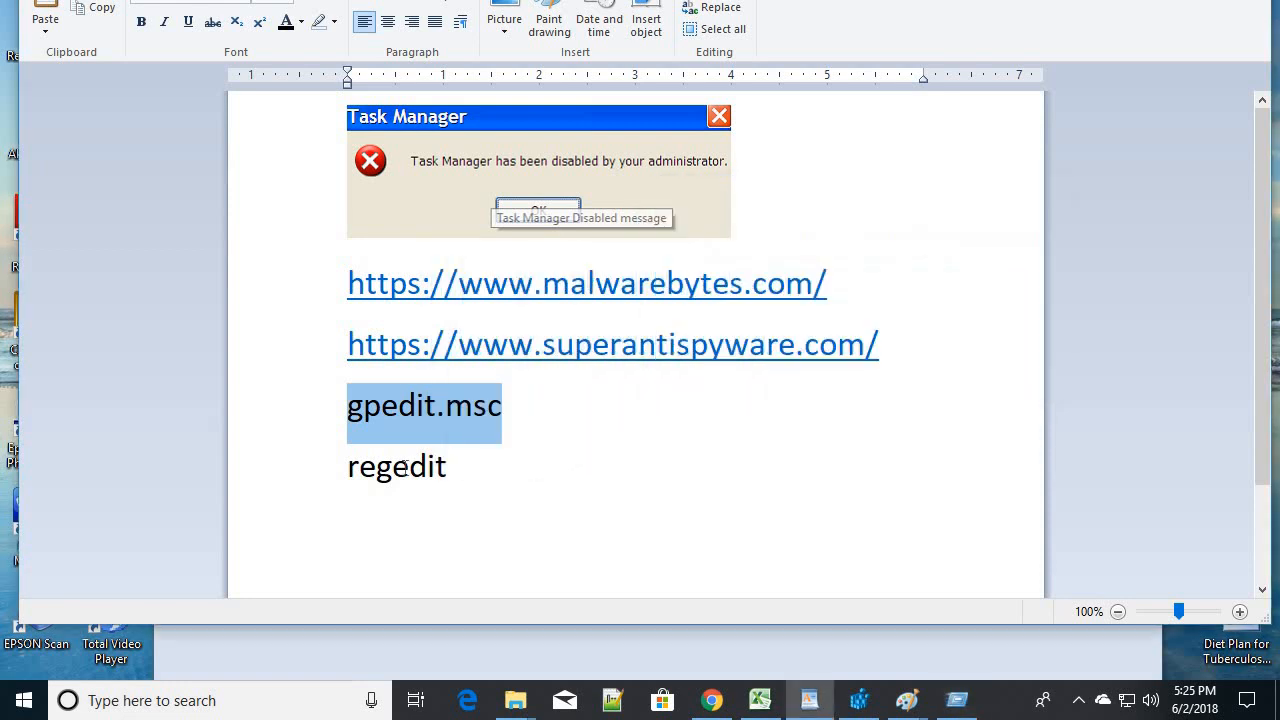
right_click(396, 466)
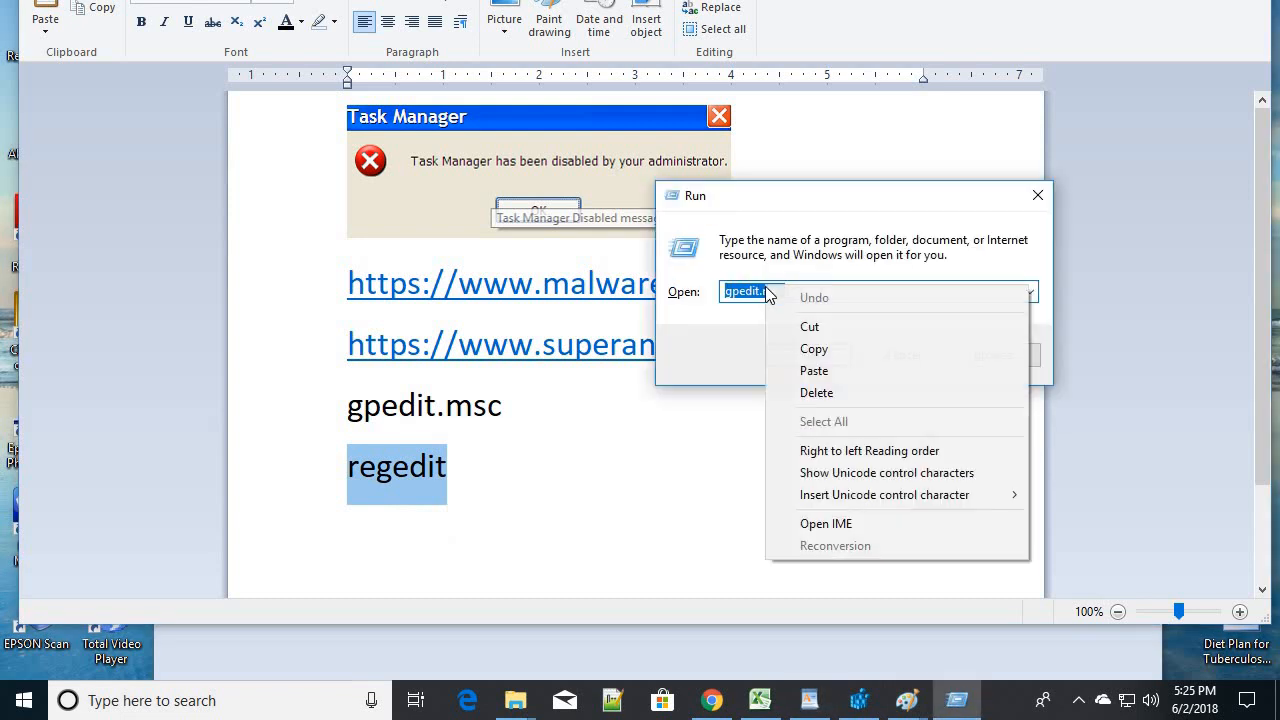
mouse_move(816, 370)
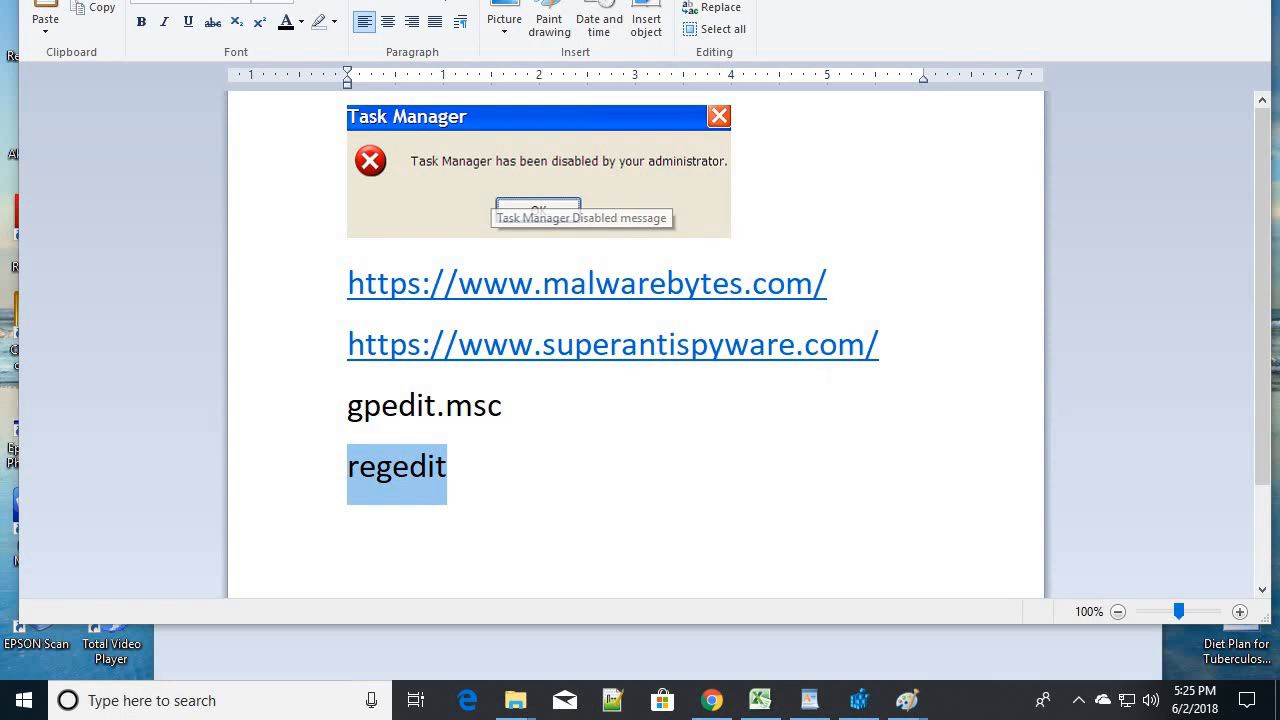
mouse_move(548, 344)
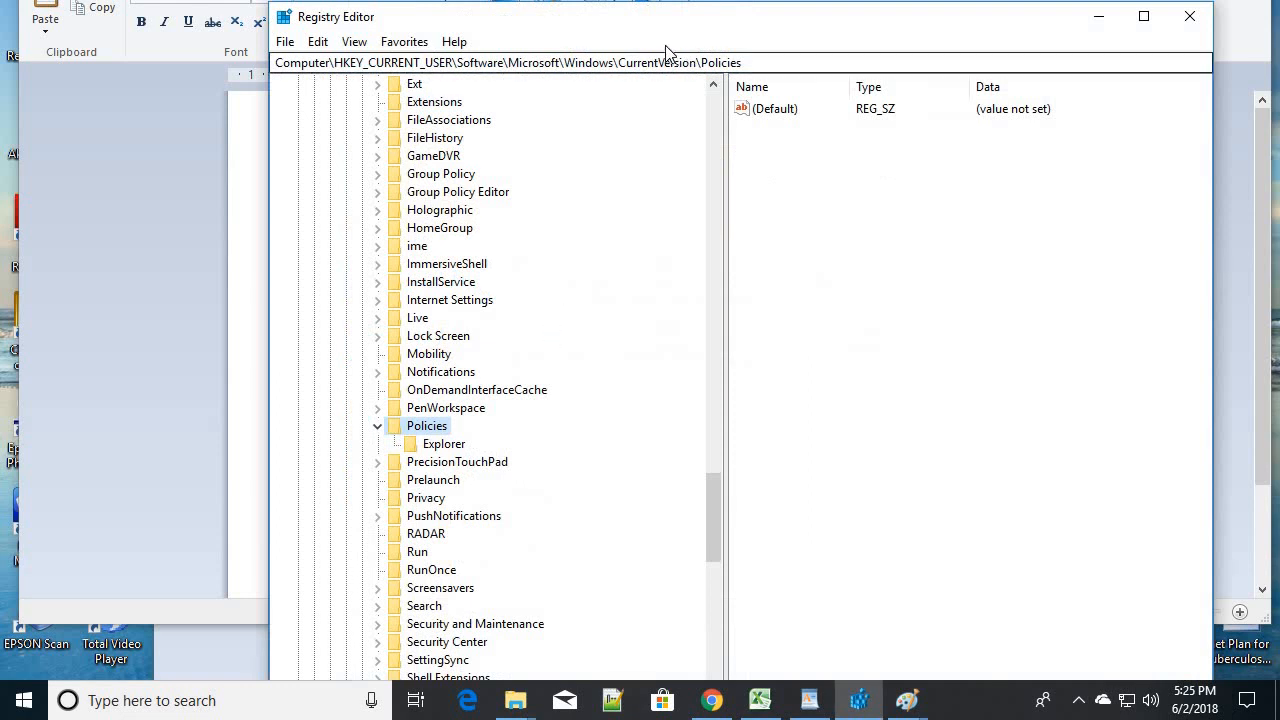
Step: Navigate HKEY_CURRENT_USER > Software > Microsoft in the registry tree
scroll("down", 3)
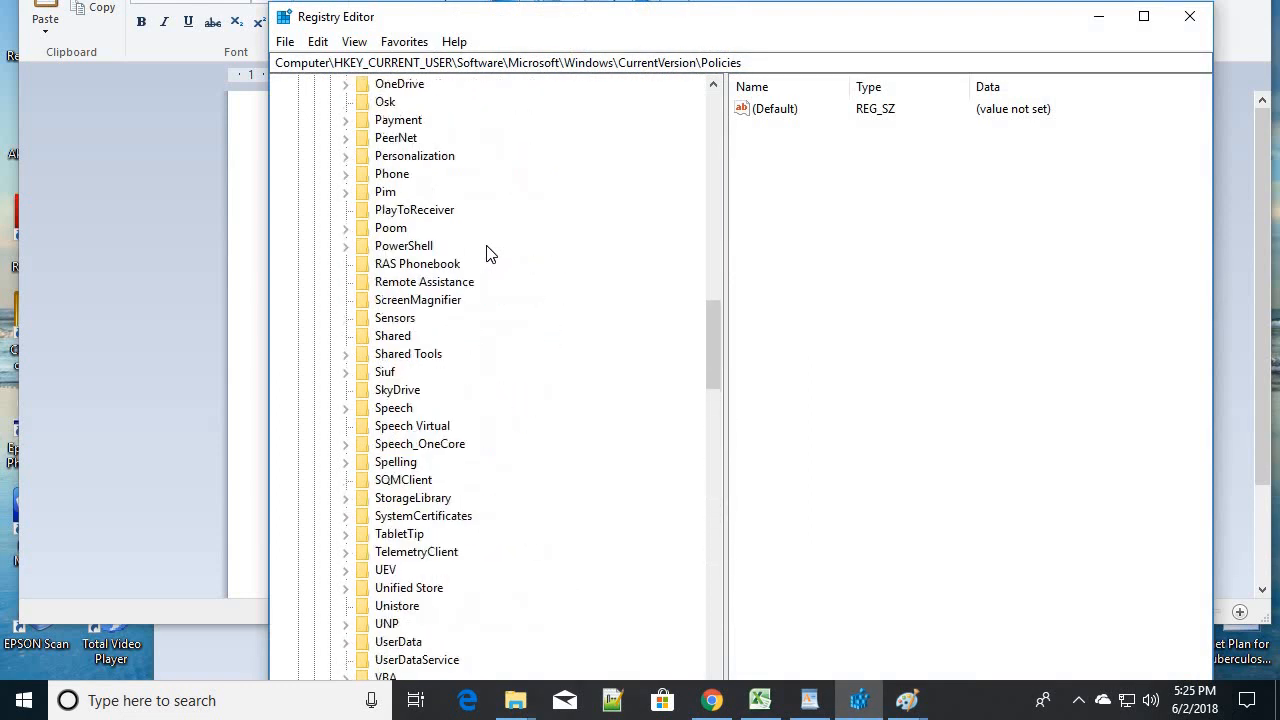
scroll("up", 3)
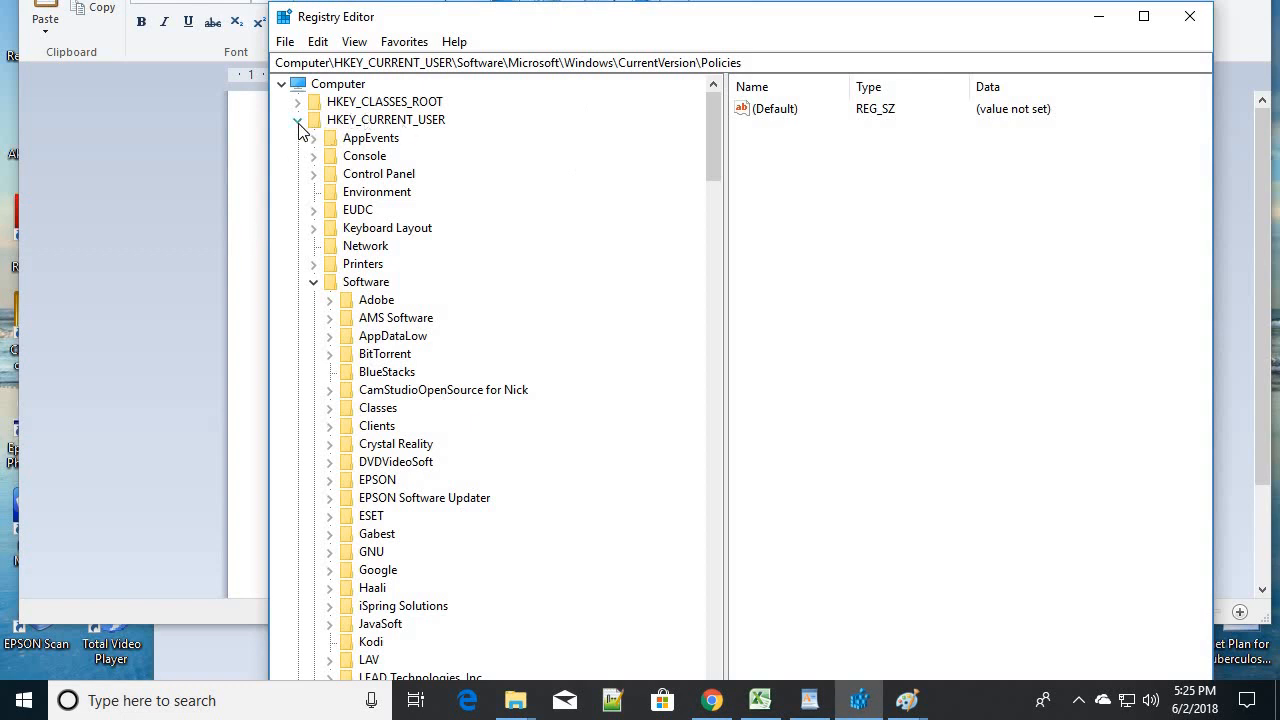
left_click(298, 120)
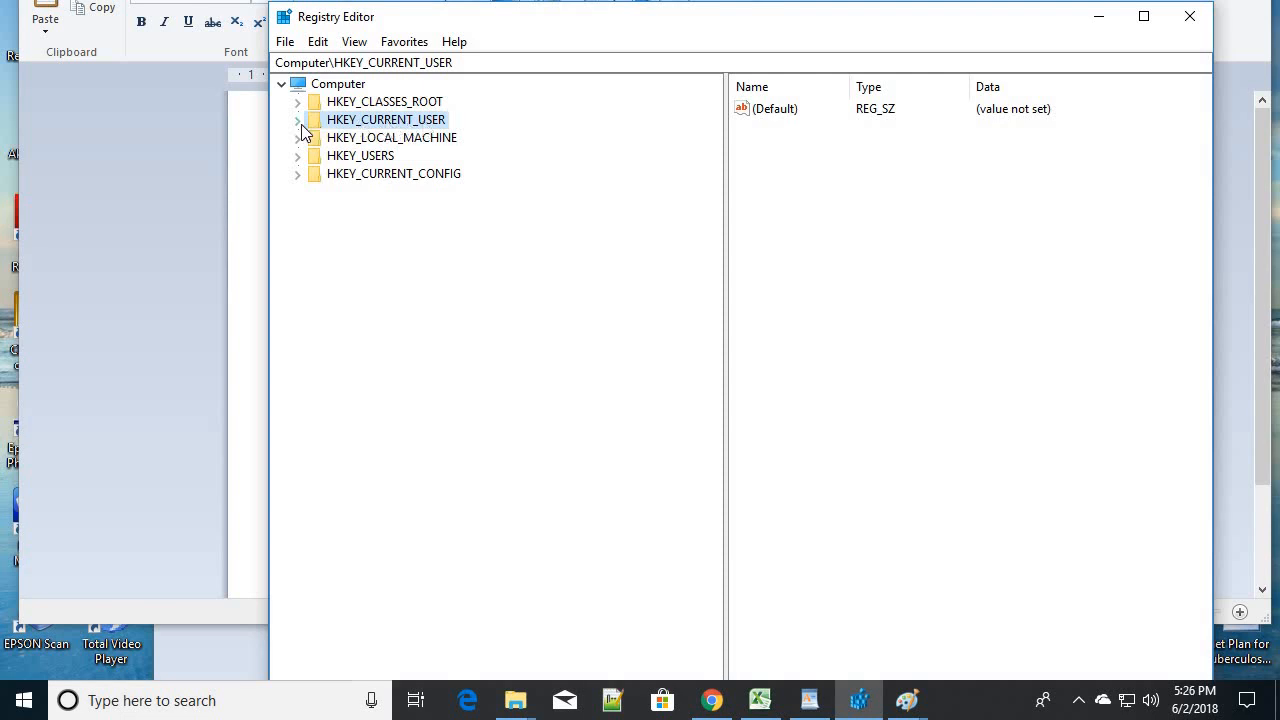
left_click(298, 120)
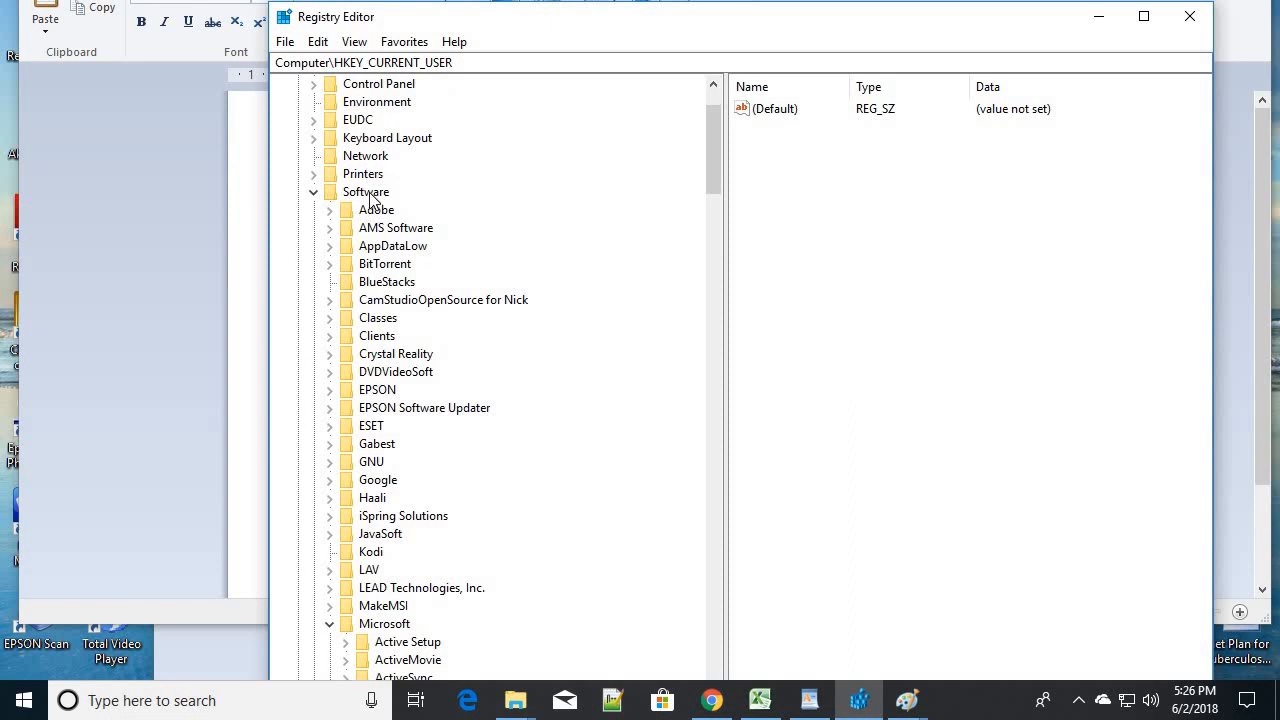
left_click(364, 192)
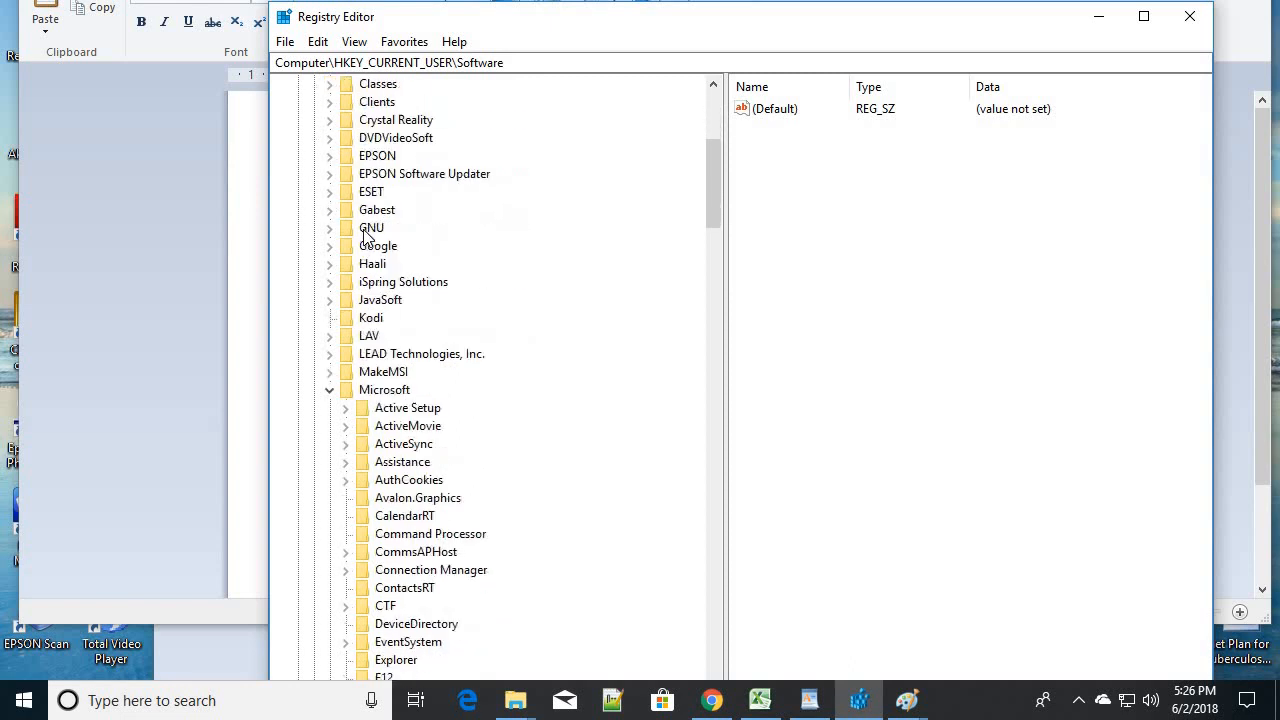
left_click(384, 388)
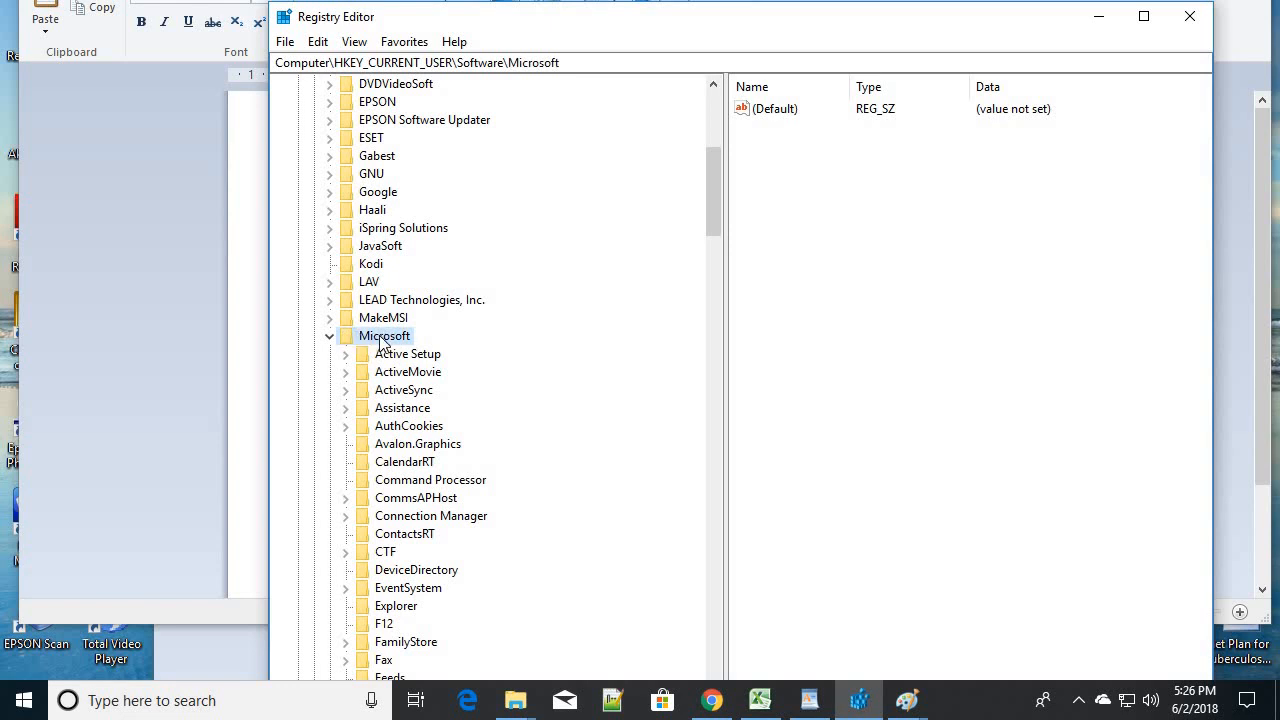
scroll("down", 3)
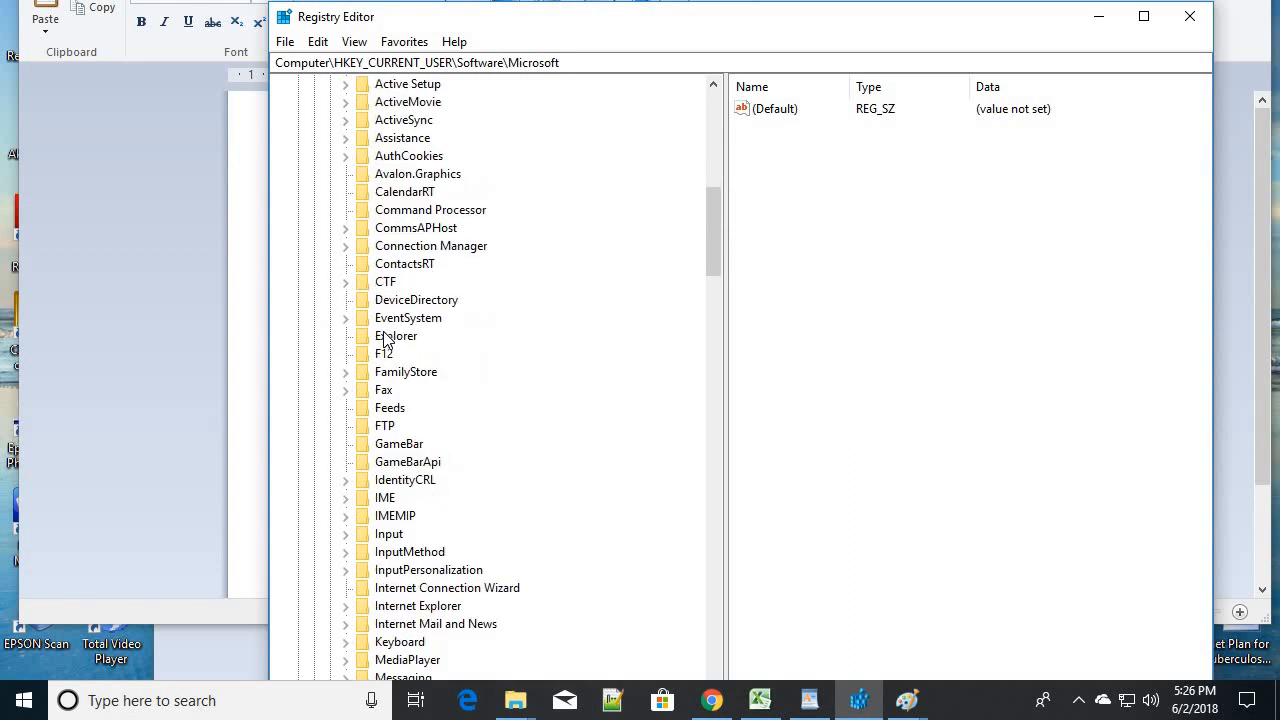
scroll("down", 3)
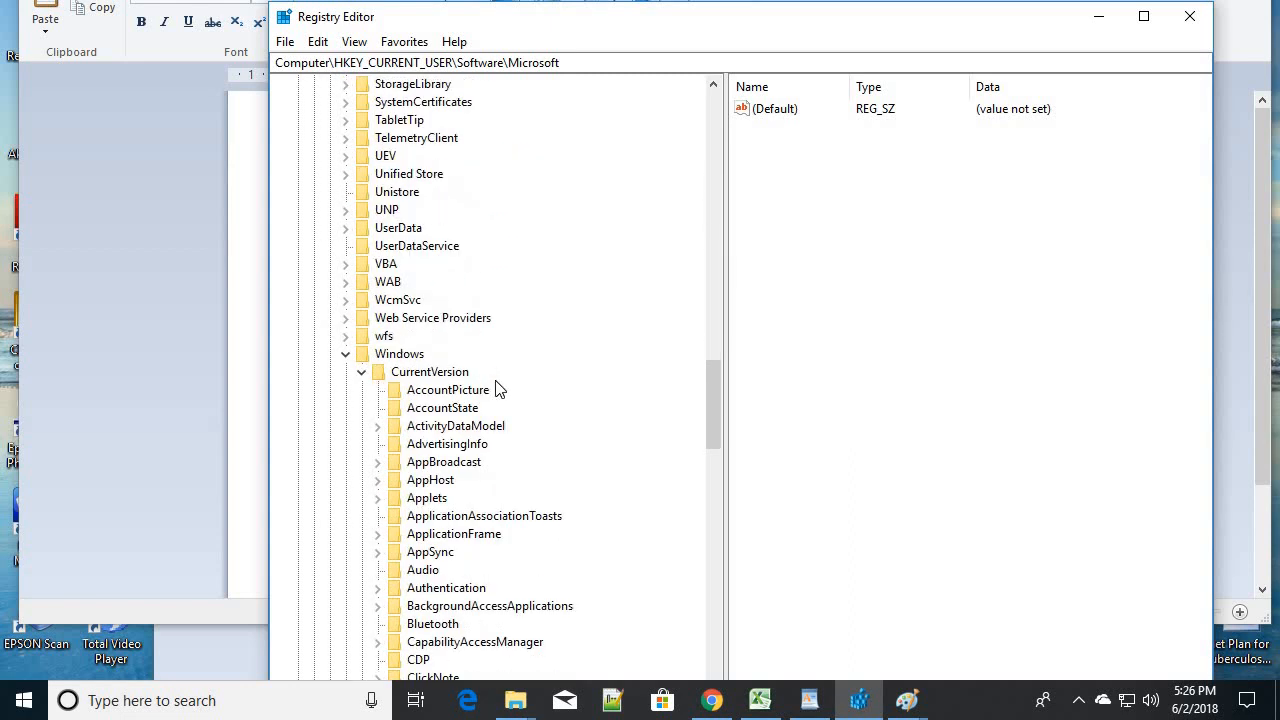
Step: Continue into Windows > CurrentVersion > Policies and select the Explorer key to list its values
left_click(400, 352)
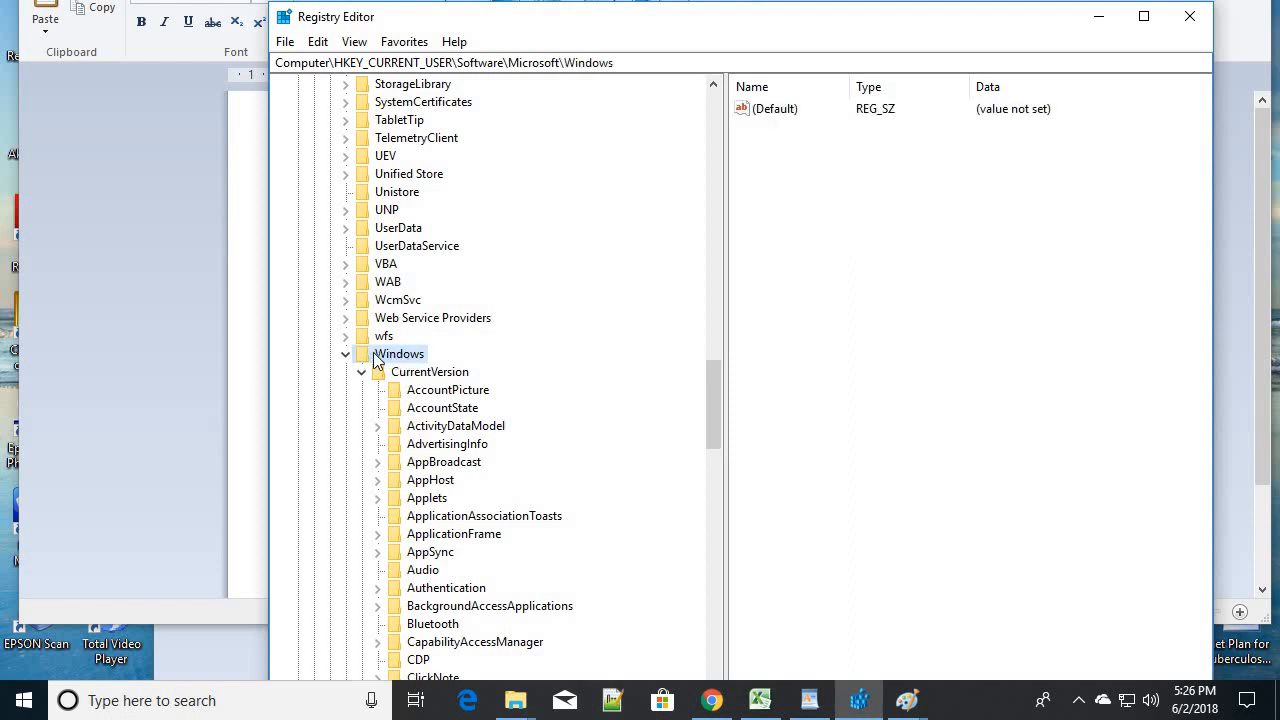
left_click(428, 370)
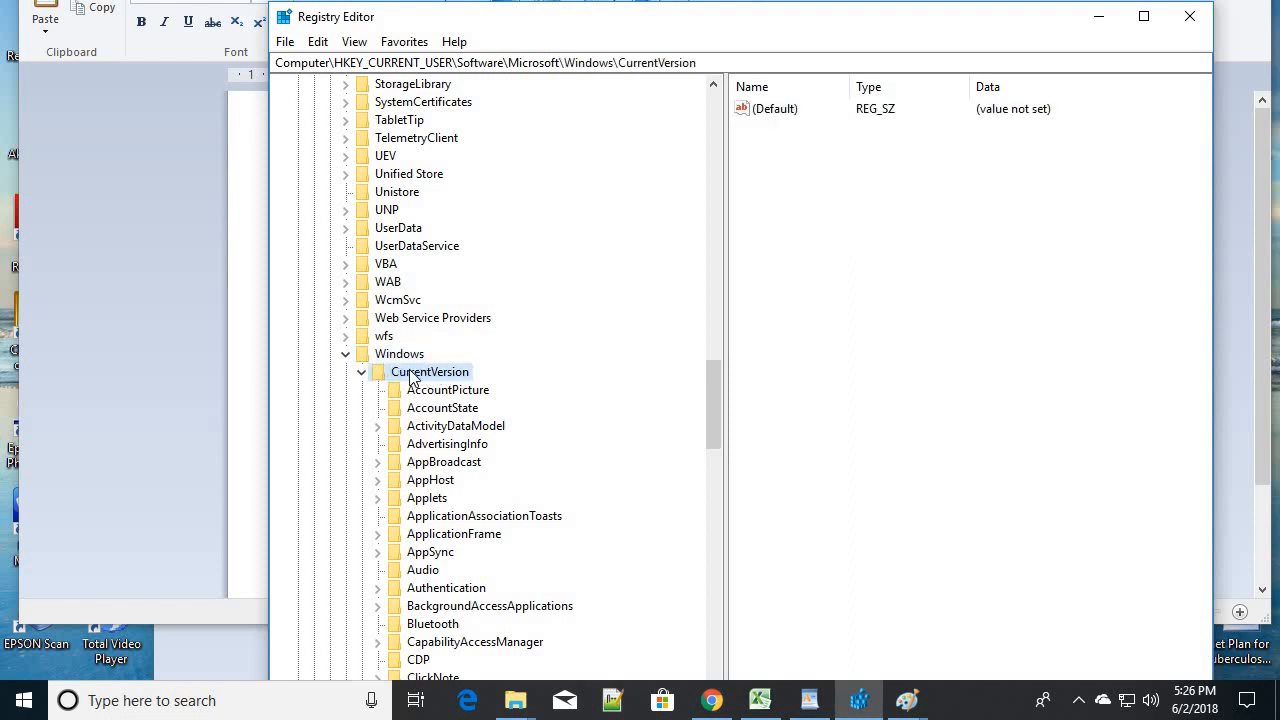
scroll("down", 3)
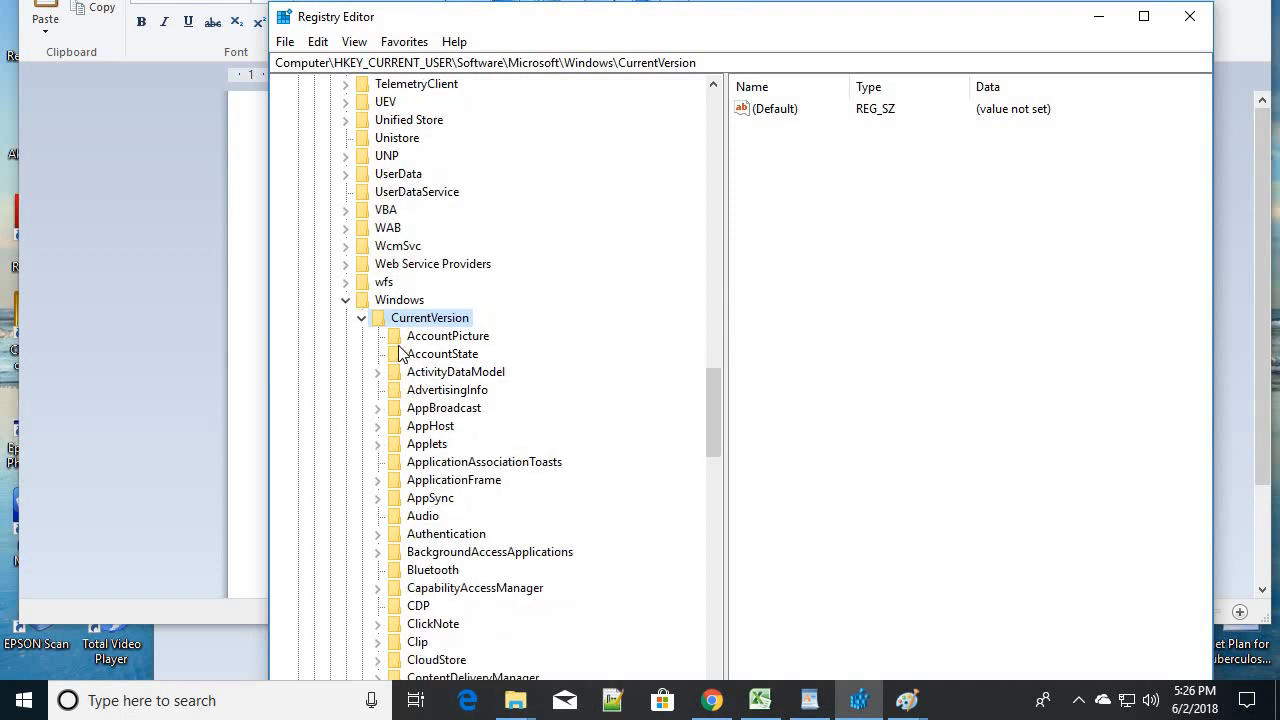
scroll("down", 3)
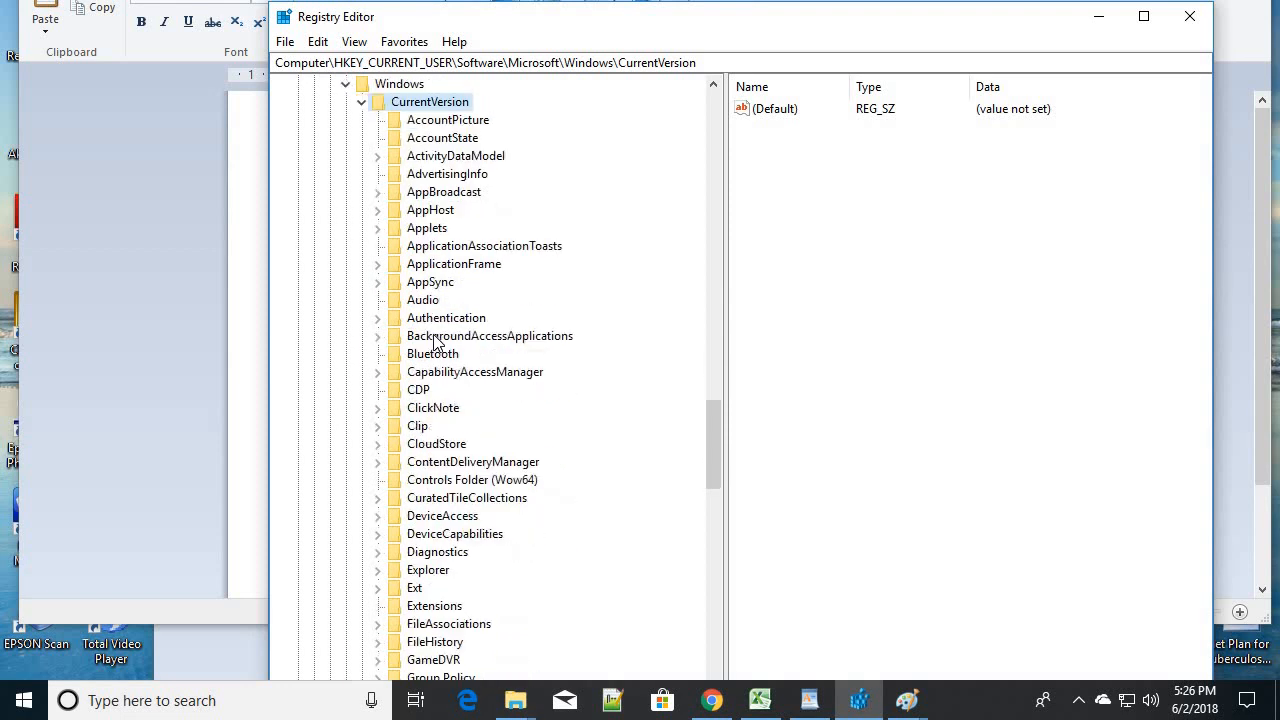
scroll("down", 3)
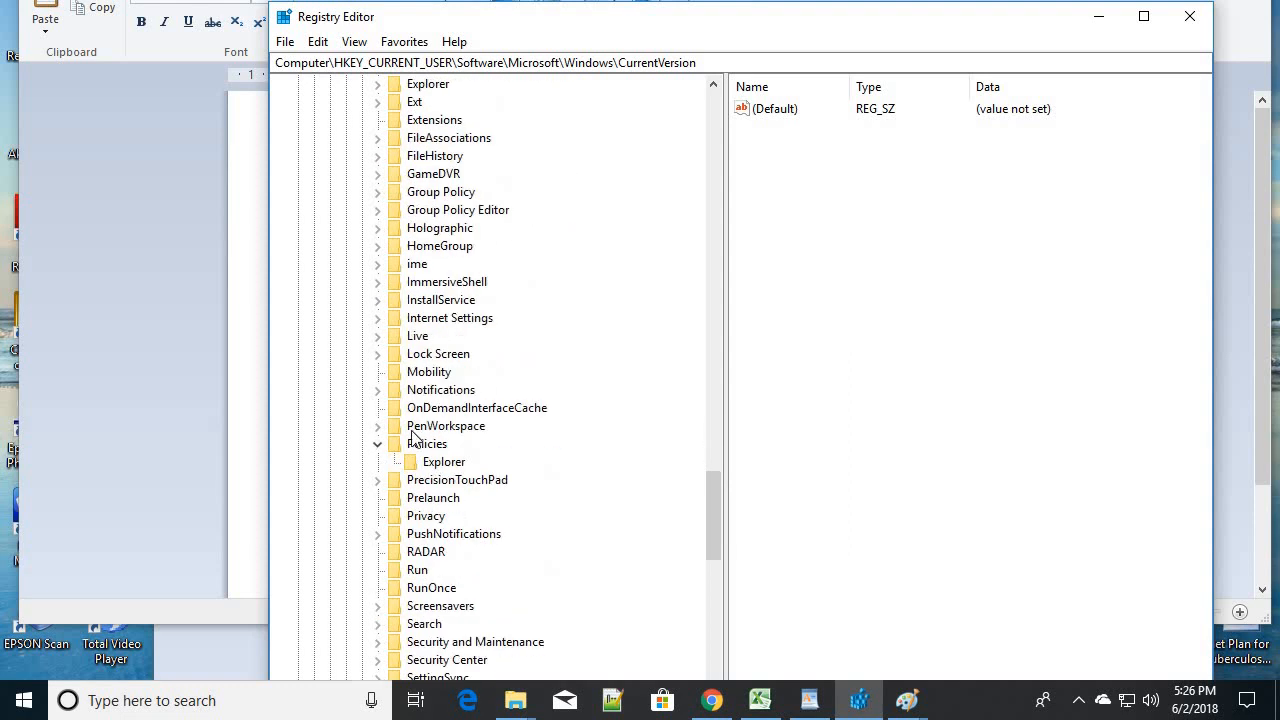
left_click(428, 444)
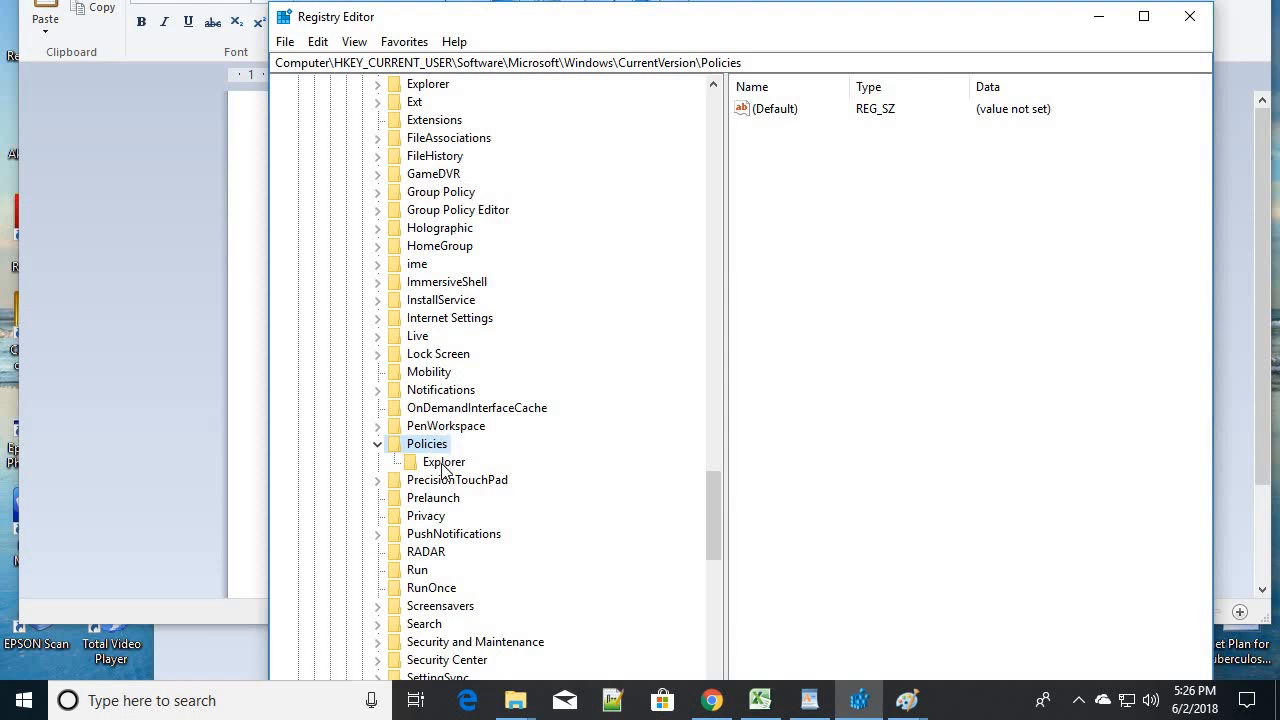
left_click(444, 460)
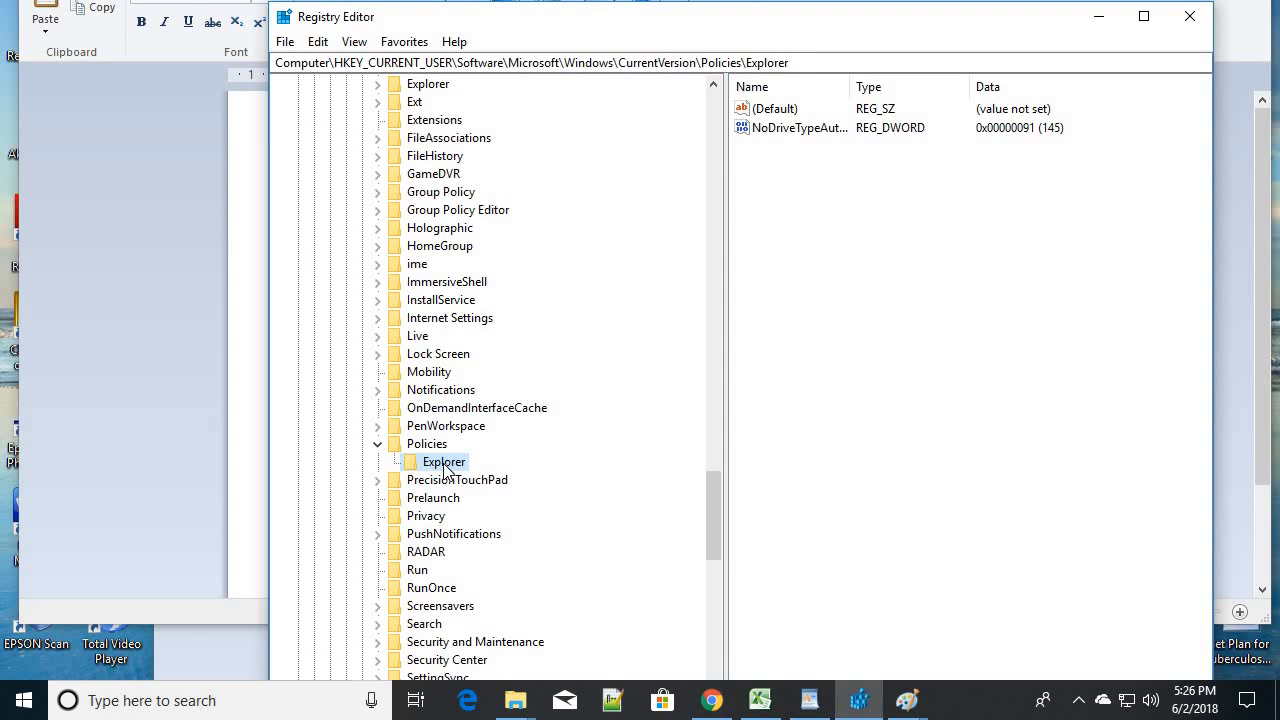
mouse_move(976, 680)
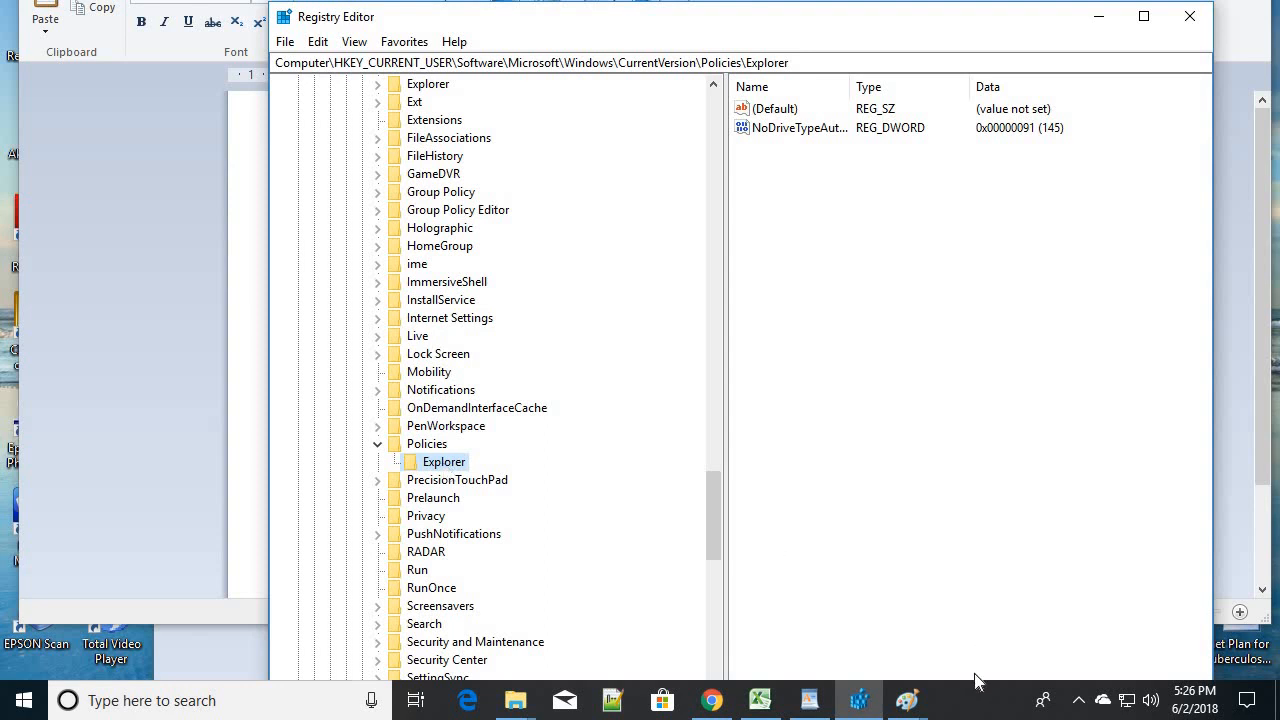
mouse_move(906, 700)
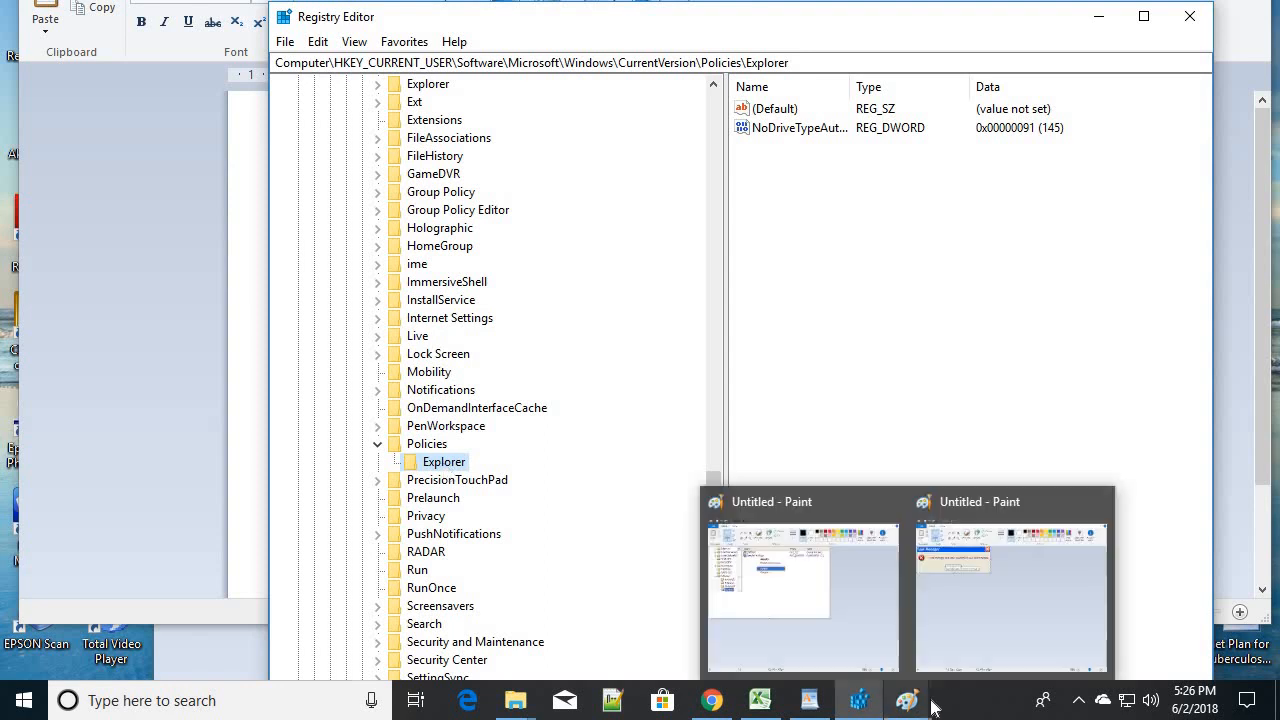
mouse_move(758, 472)
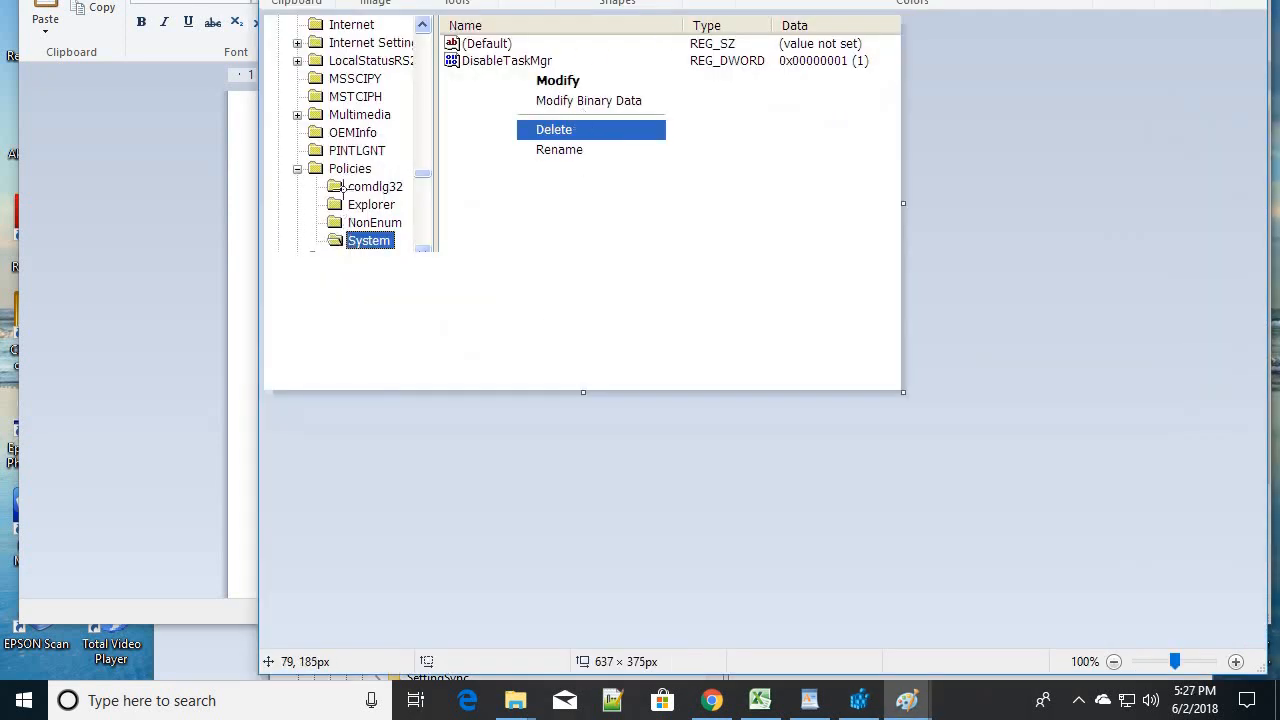
mouse_move(378, 172)
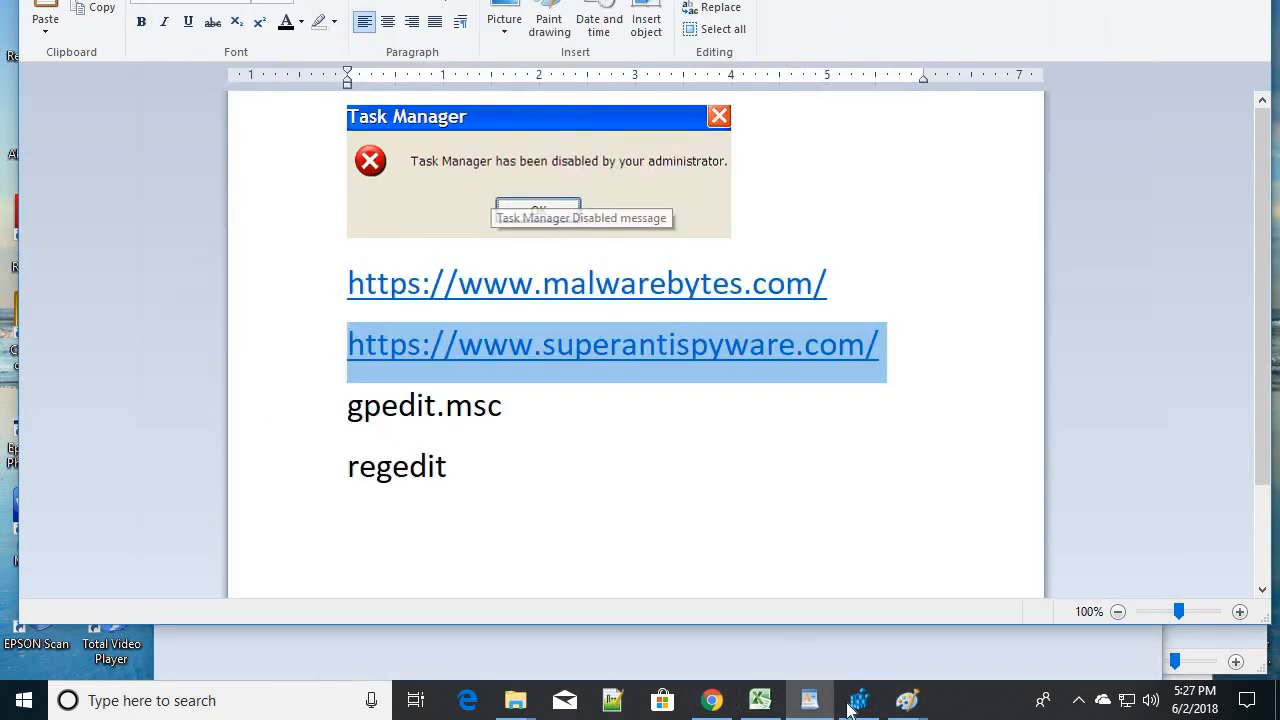
Step: Review the screenshot of deleting DisableTaskMgr under Policies\System and return to Registry Editor
left_click(858, 700)
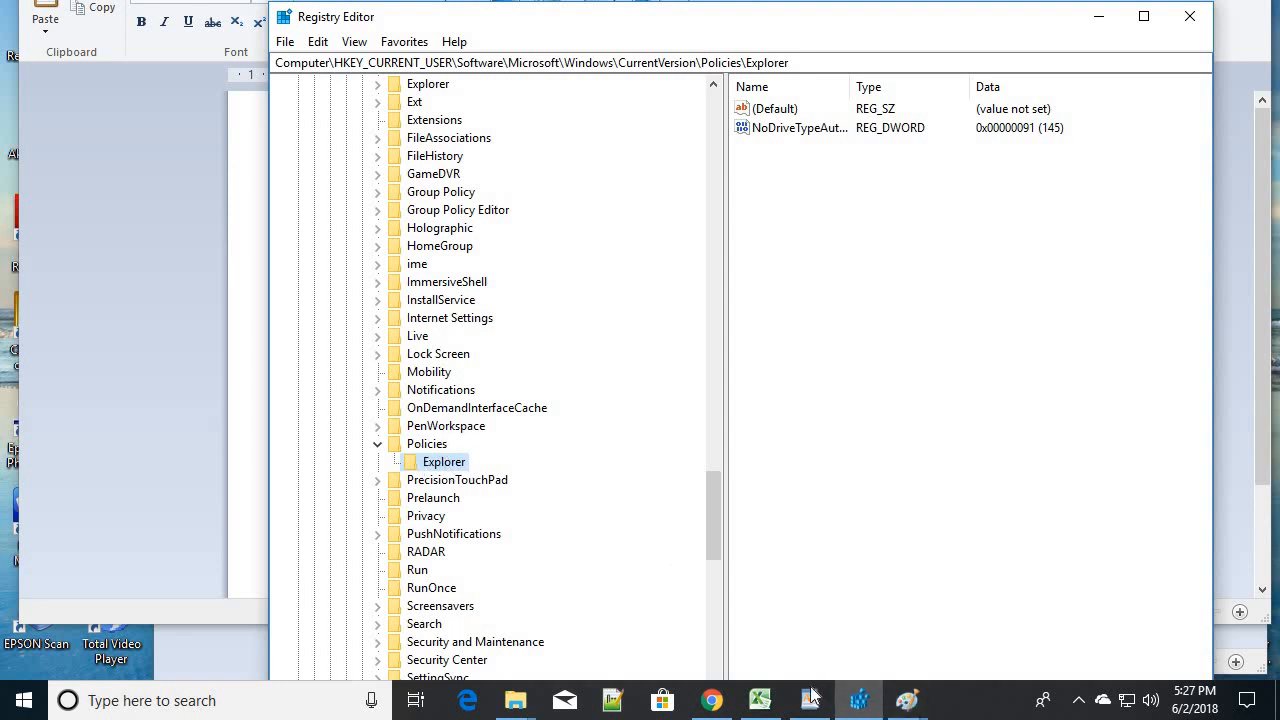
mouse_move(808, 700)
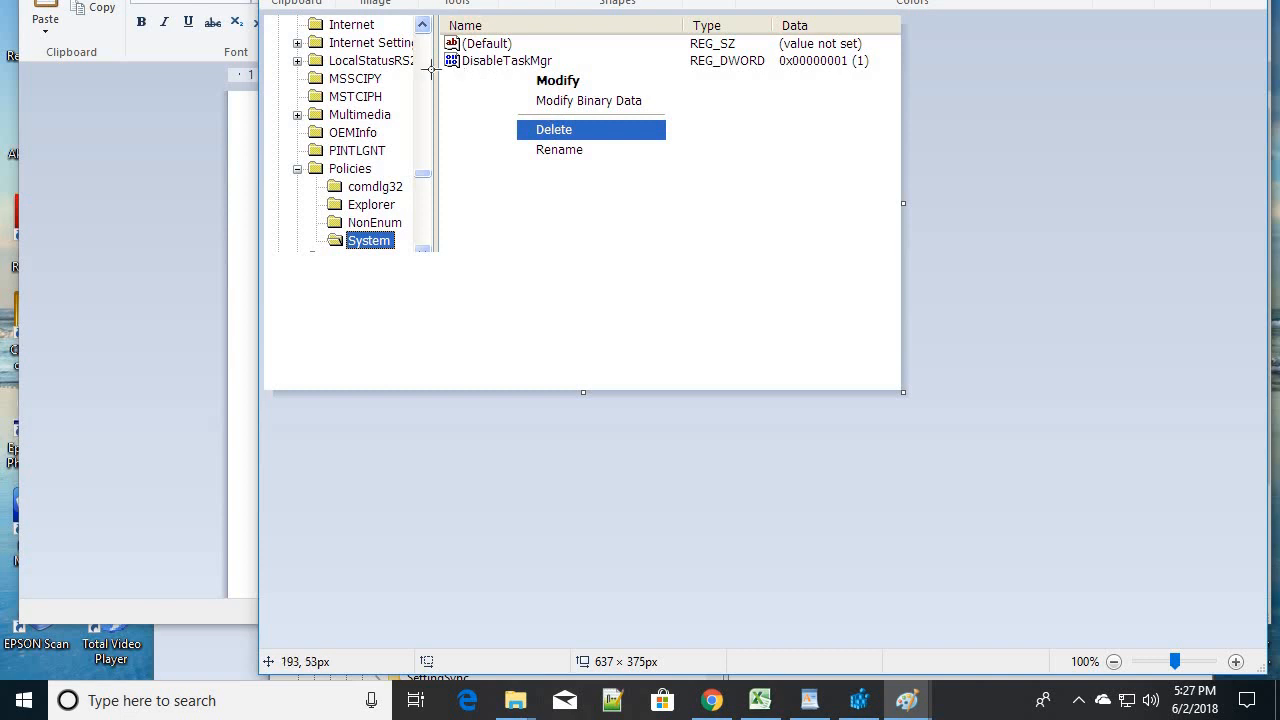
mouse_move(394, 248)
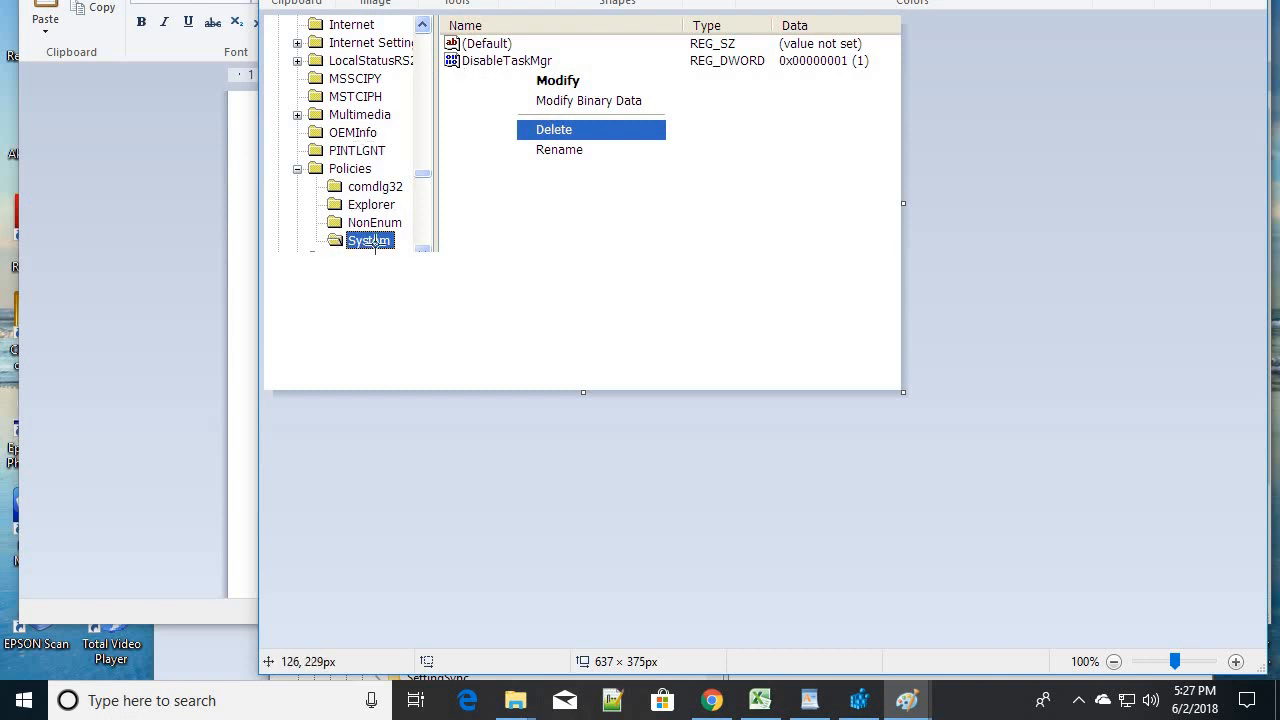
mouse_move(376, 242)
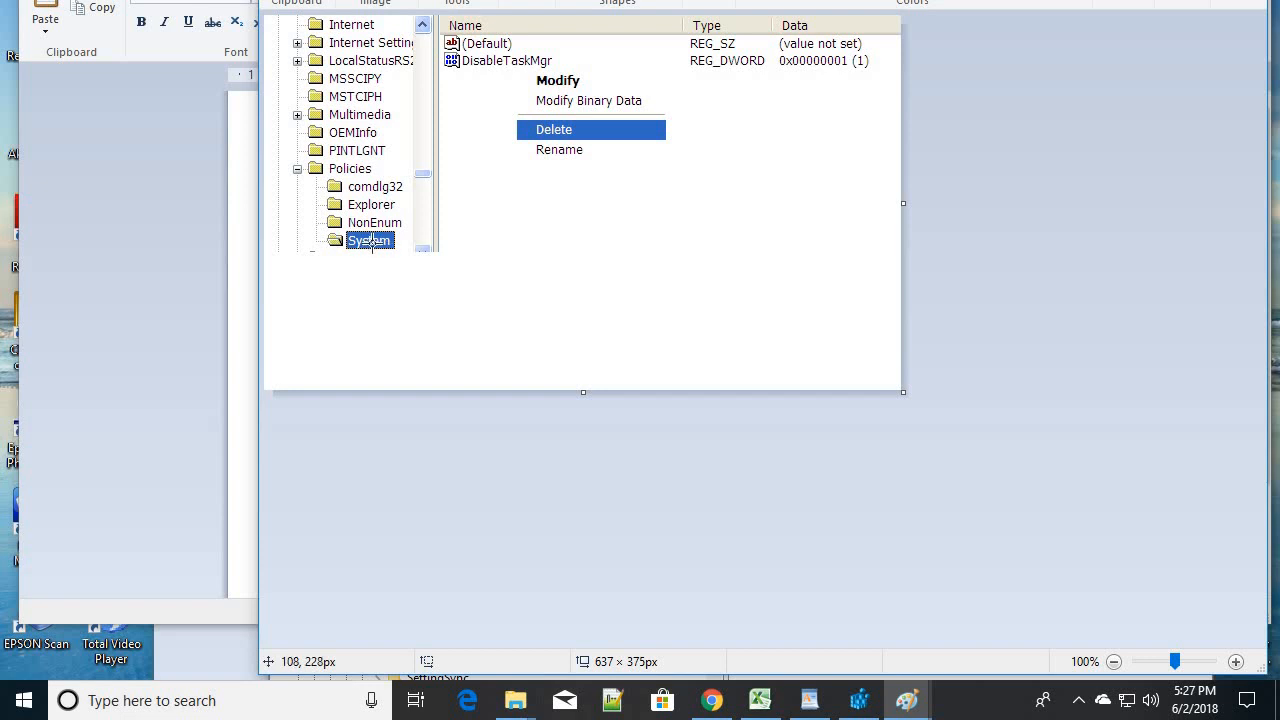
mouse_move(538, 64)
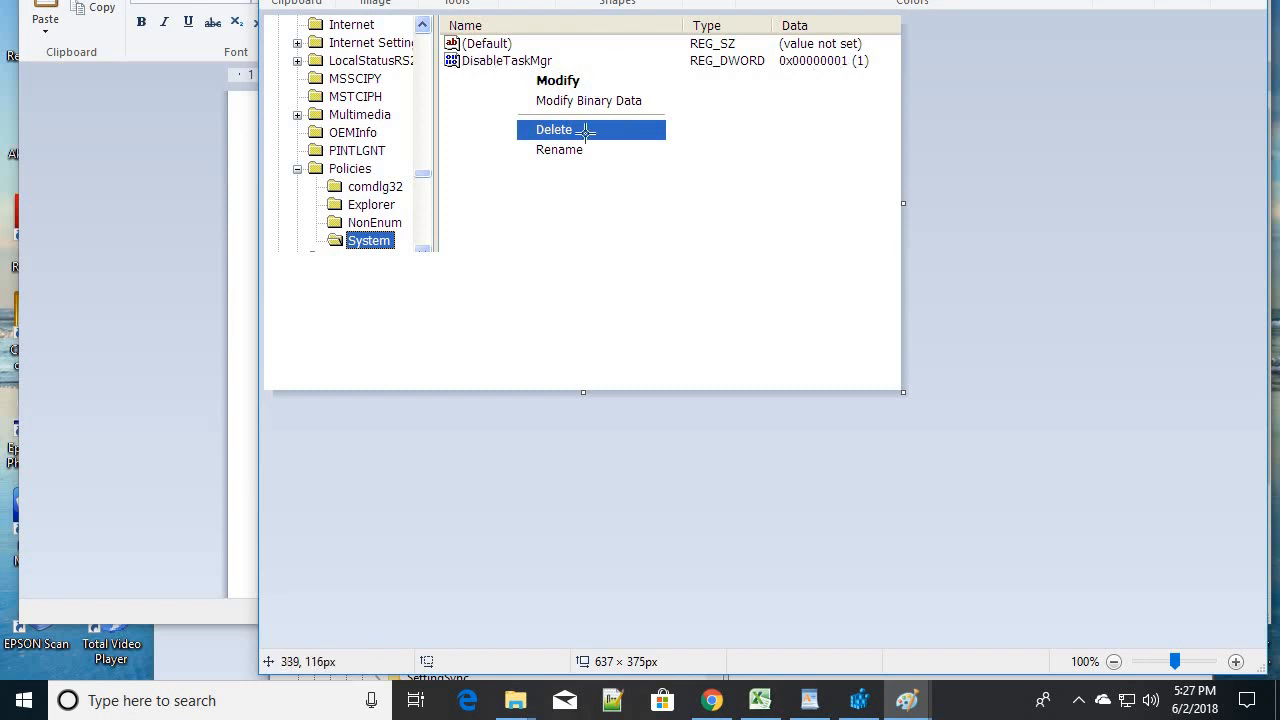
mouse_move(568, 130)
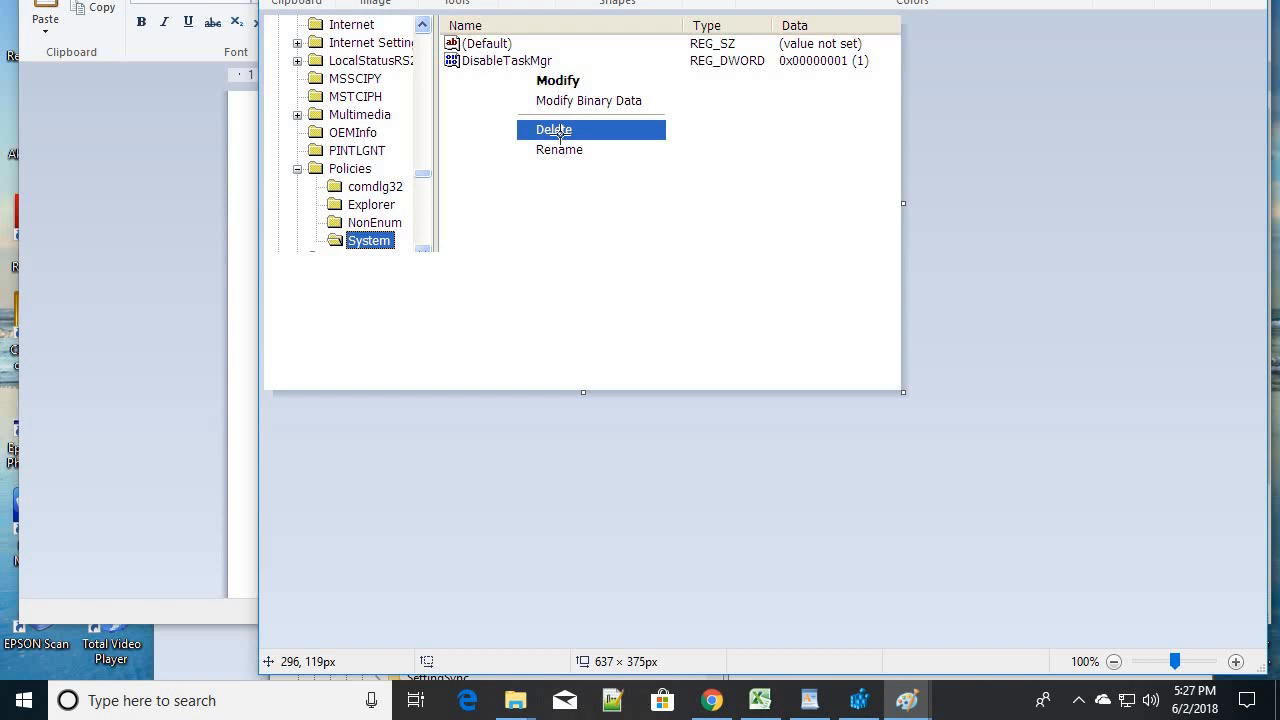